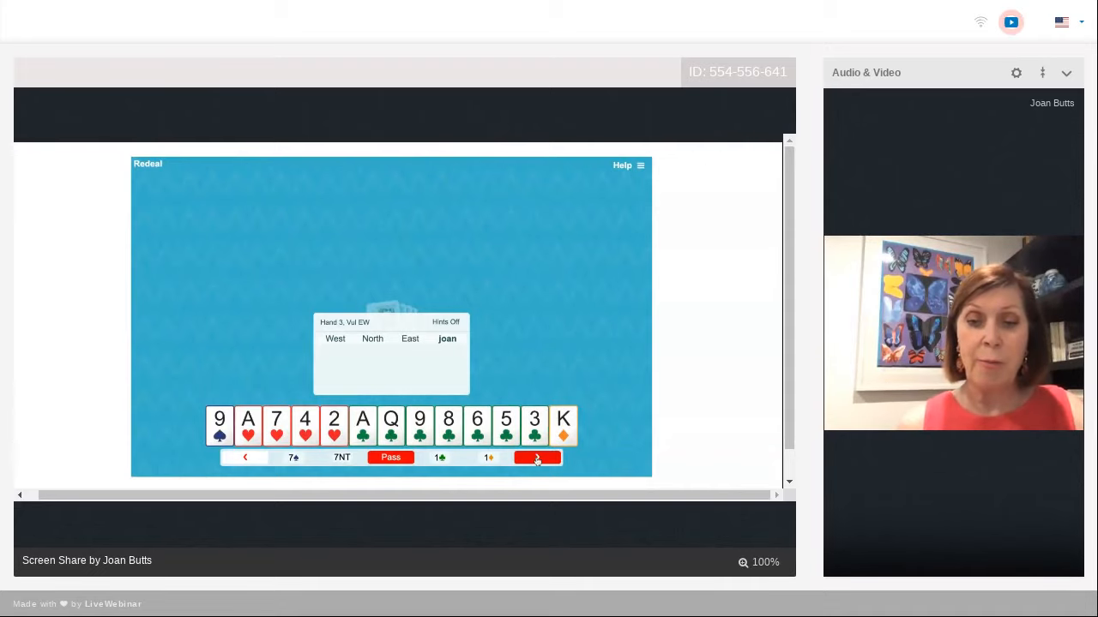
As South, open one club and then rebid two clubs in the bidding box.
{"action": "left_click", "coordinate": [537, 456]}
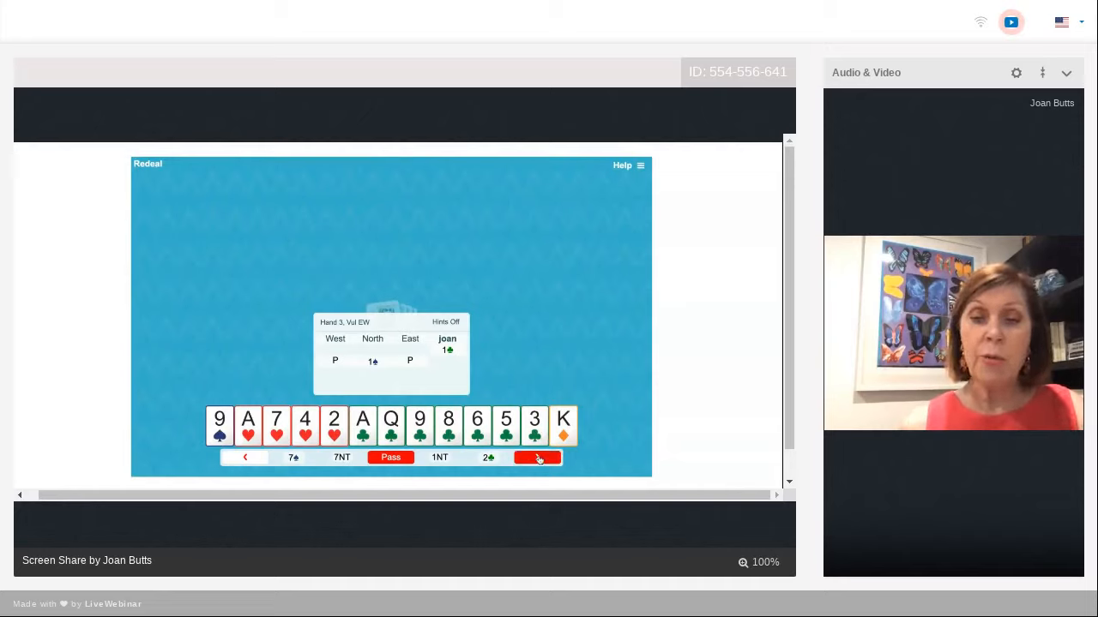
{"action": "left_click", "coordinate": [536, 456]}
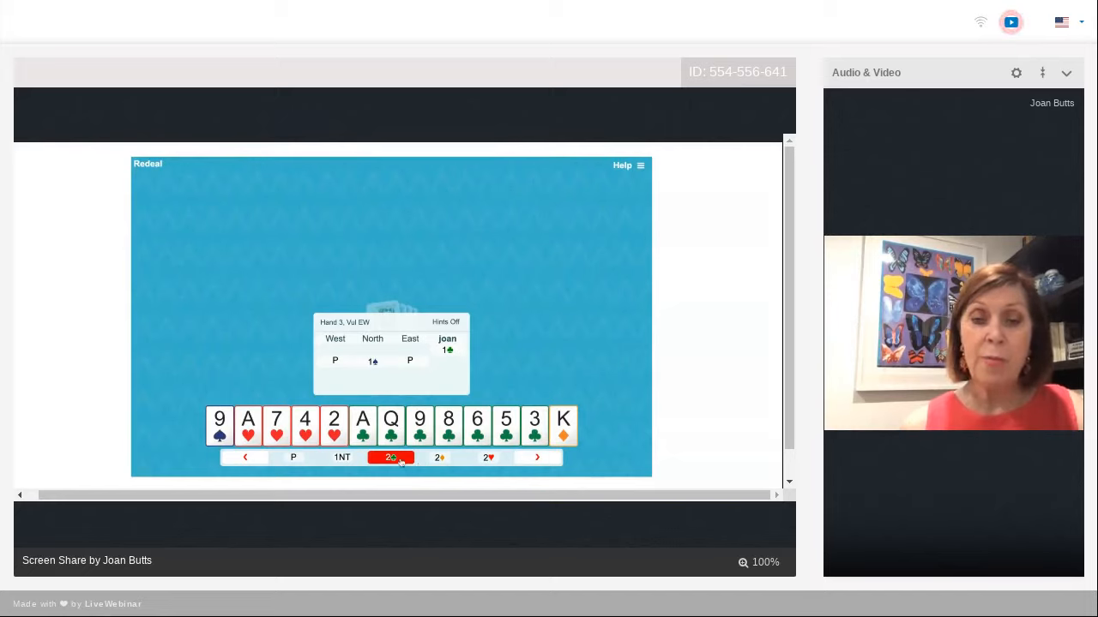
{"action": "left_click", "coordinate": [391, 457]}
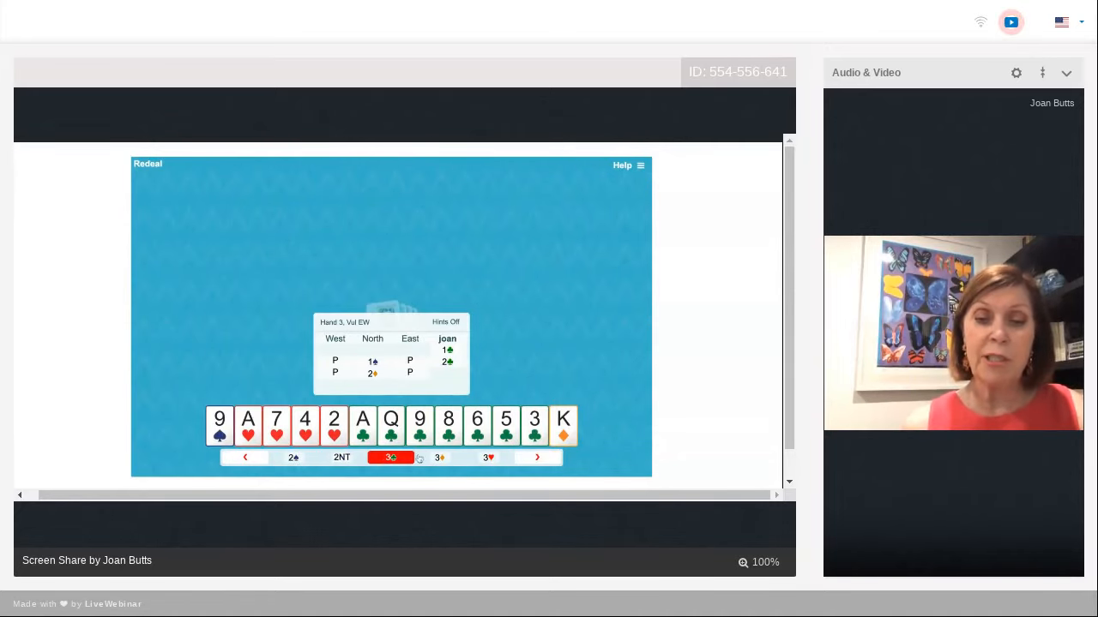
Bid three clubs, three hearts and four clubs in turn as the auction climbs.
{"action": "left_click", "coordinate": [391, 456]}
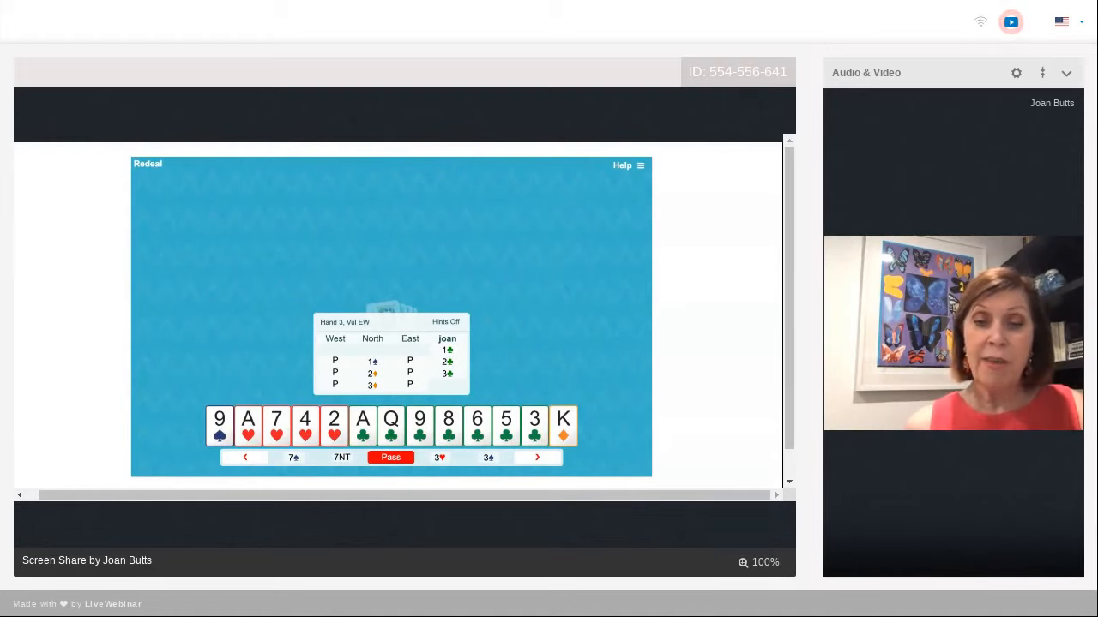
{"action": "left_click", "coordinate": [536, 456]}
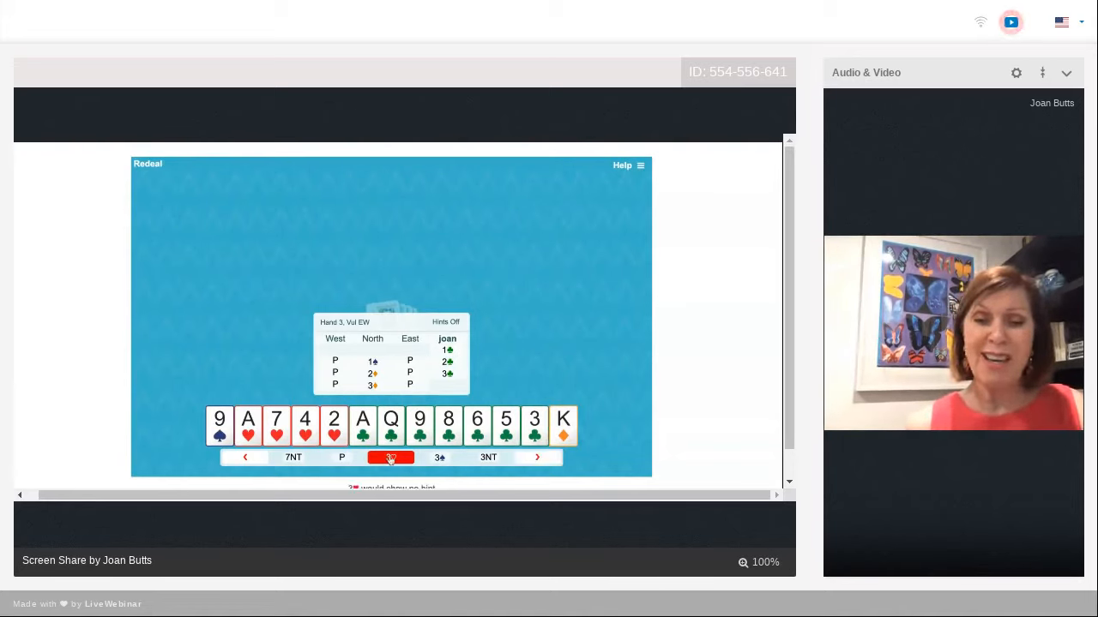
{"action": "left_click", "coordinate": [391, 456]}
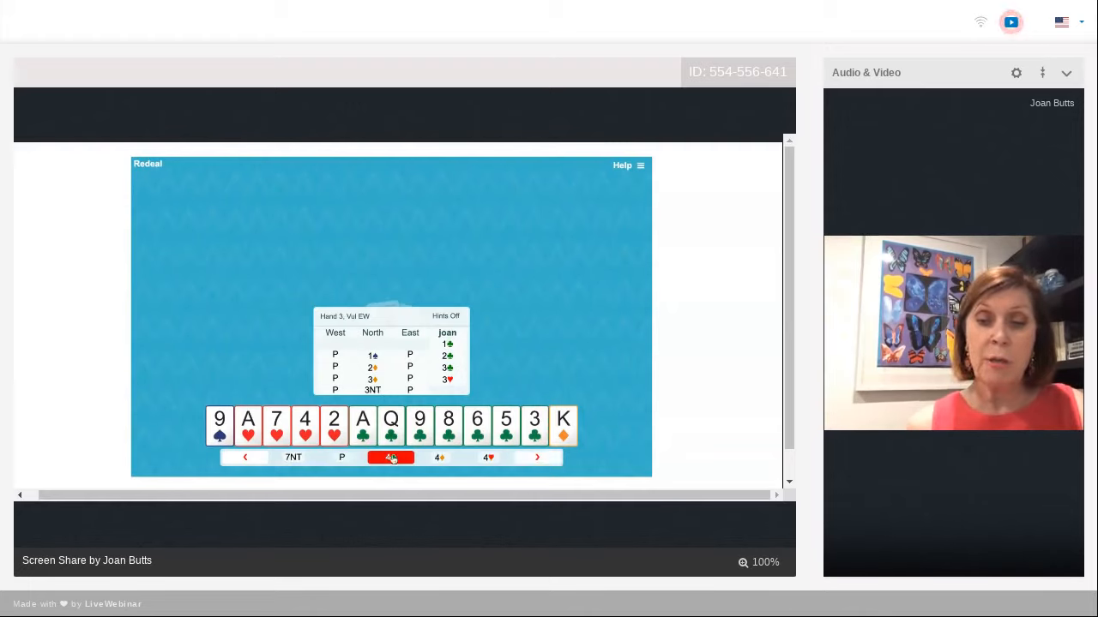
{"action": "left_click", "coordinate": [391, 456]}
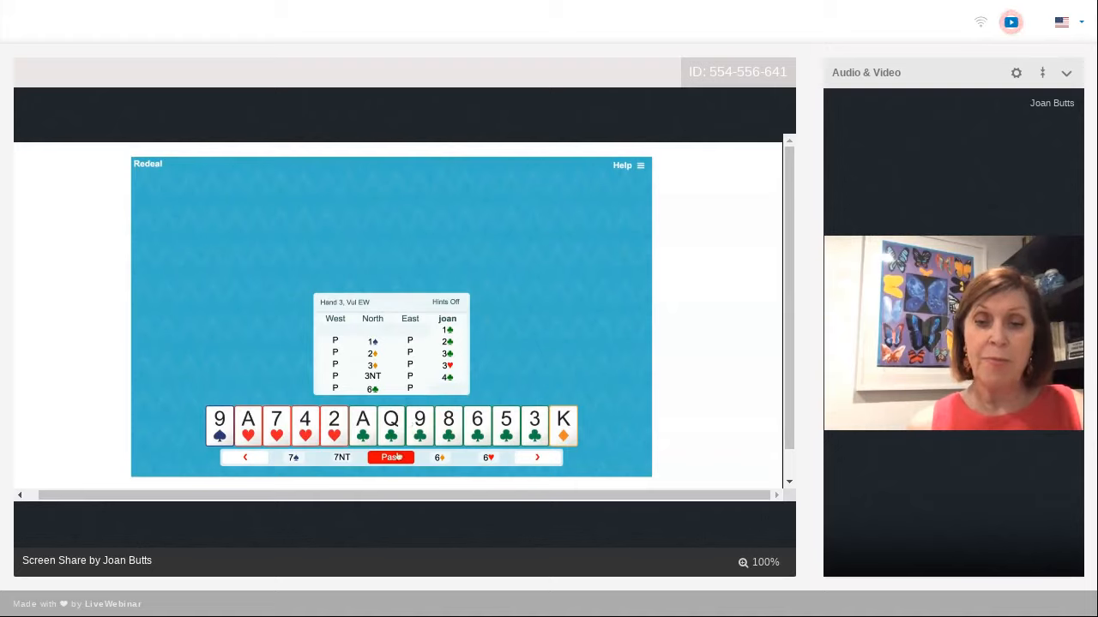
Pass to end the auction, win the heart lead with dummy's king, then follow the club trick with the three.
{"action": "left_click", "coordinate": [391, 456]}
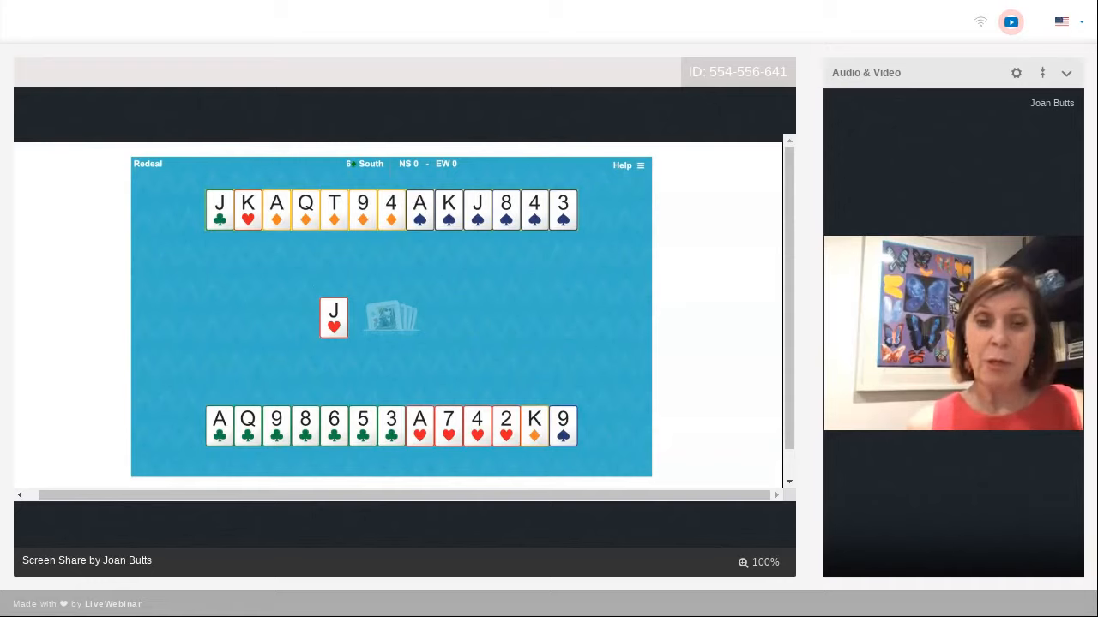
{"action": "left_click", "coordinate": [220, 210]}
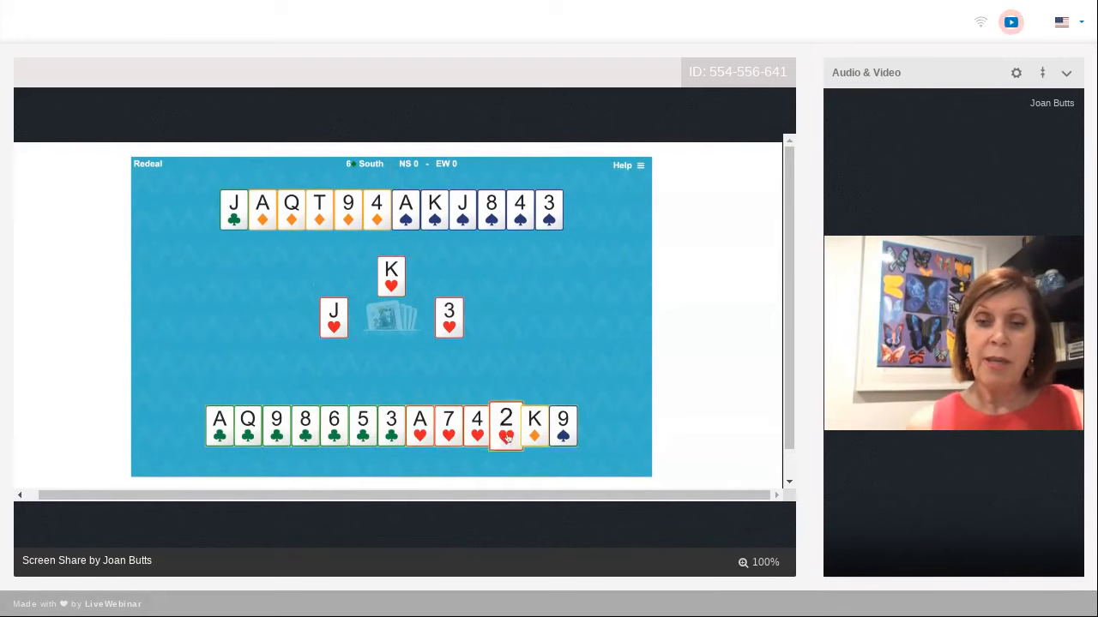
{"action": "left_click", "coordinate": [504, 425]}
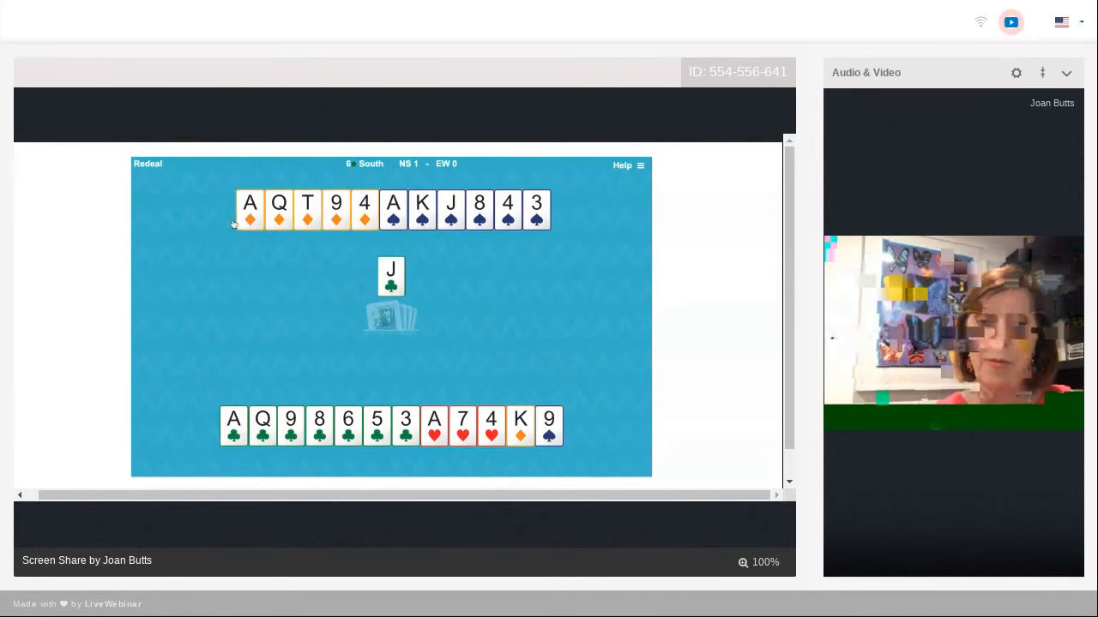
{"action": "left_click", "coordinate": [432, 426]}
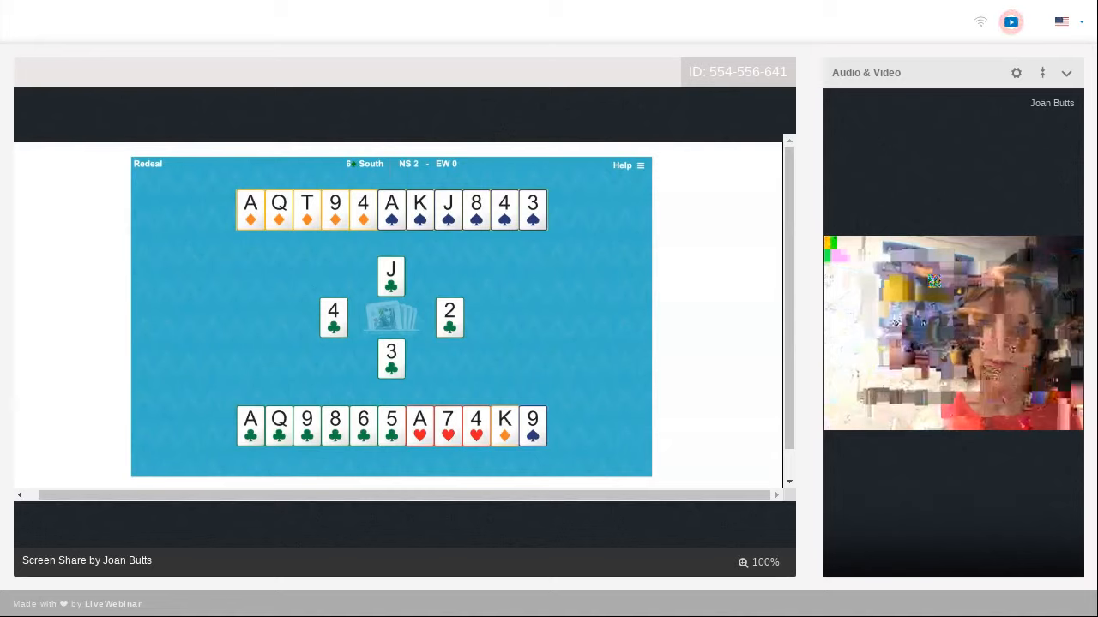
Play out the remaining tricks from dummy and hand, including dummy's nine of diamonds and the five of clubs.
{"action": "left_click", "coordinate": [362, 209]}
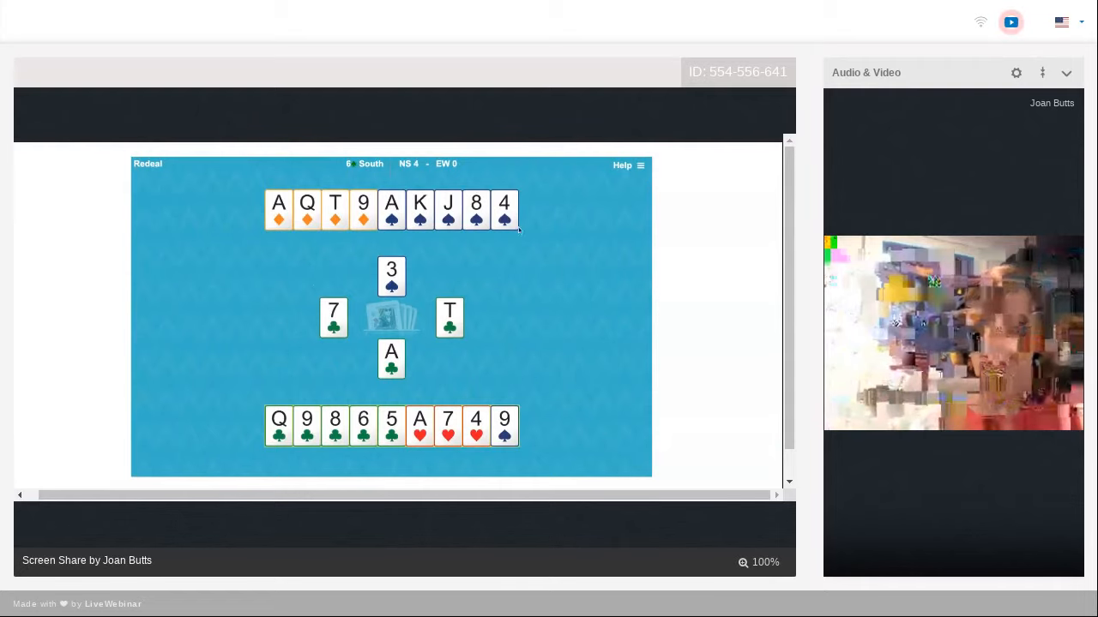
{"action": "left_click", "coordinate": [505, 425]}
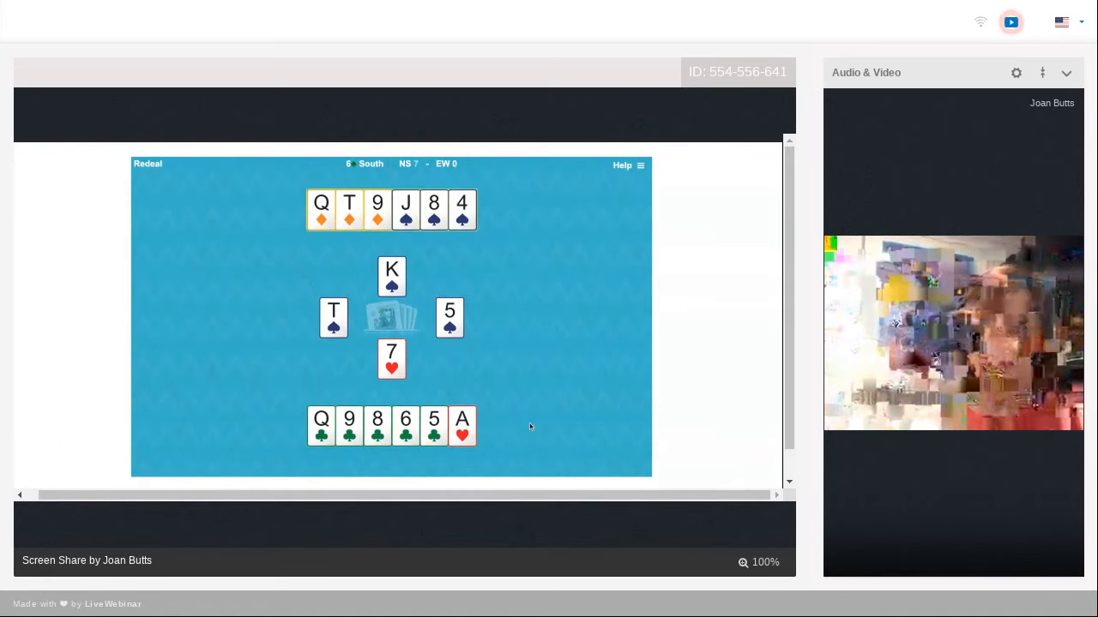
{"action": "left_click", "coordinate": [378, 209]}
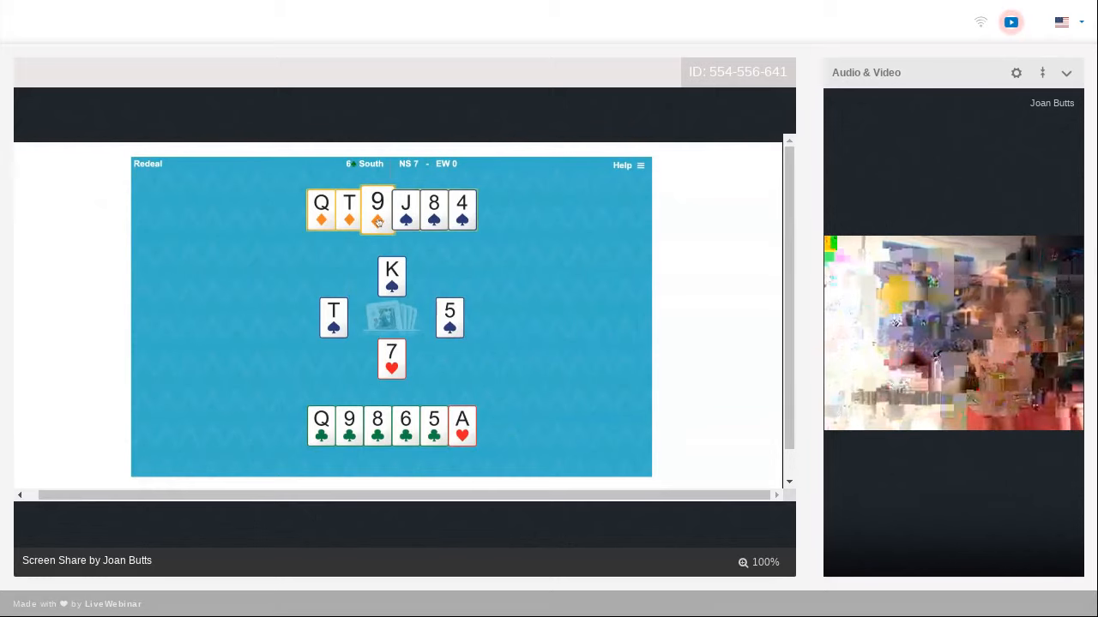
{"action": "left_click", "coordinate": [378, 210]}
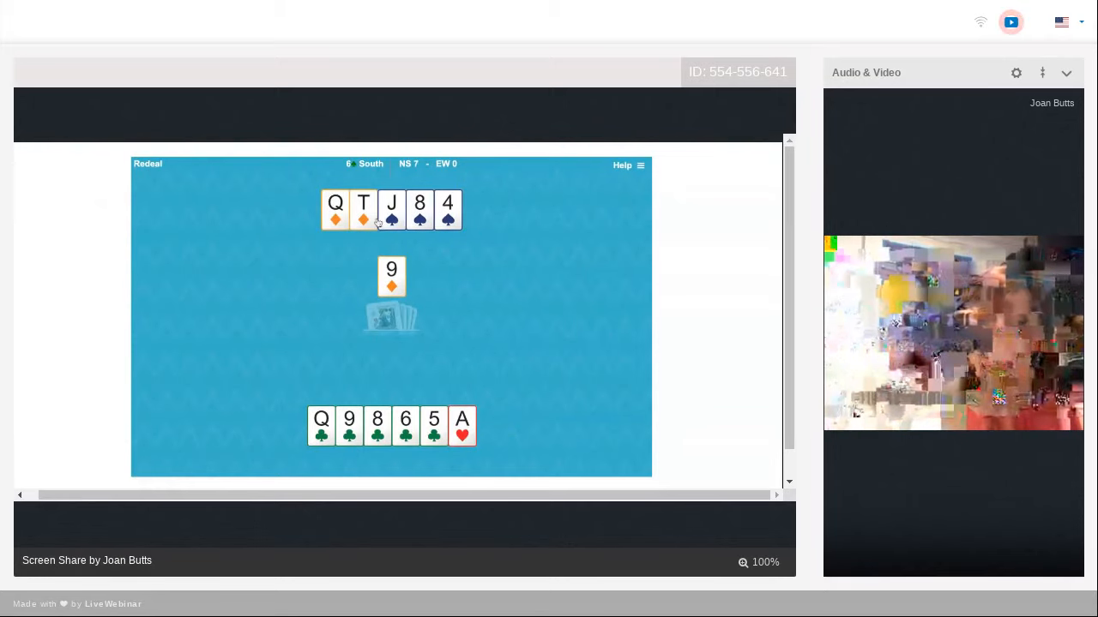
{"action": "left_click", "coordinate": [433, 426]}
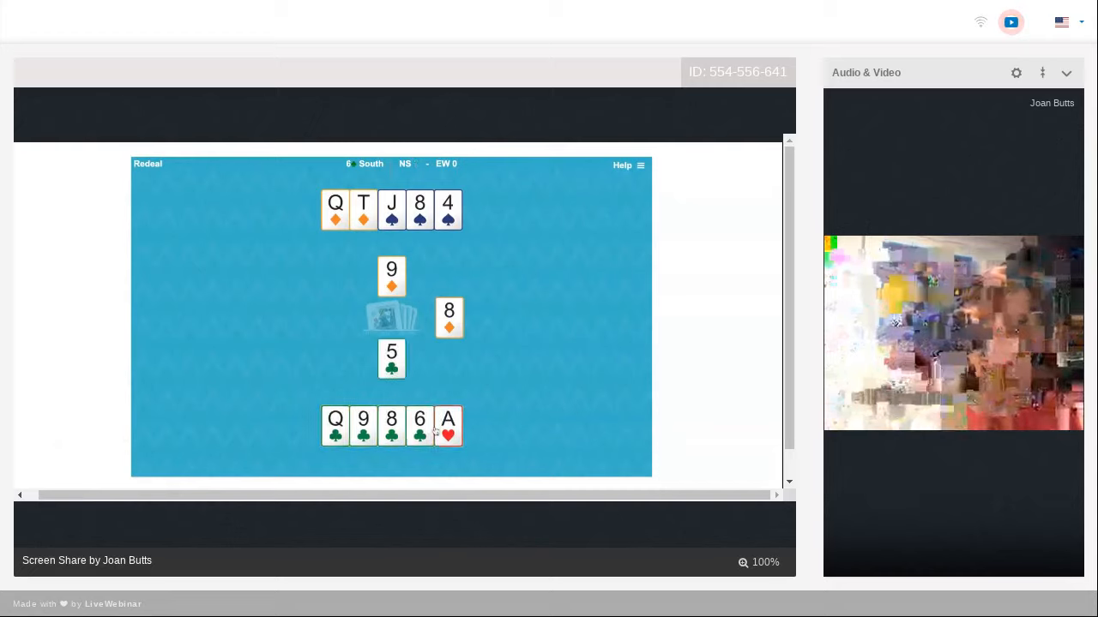
{"action": "left_click", "coordinate": [333, 426]}
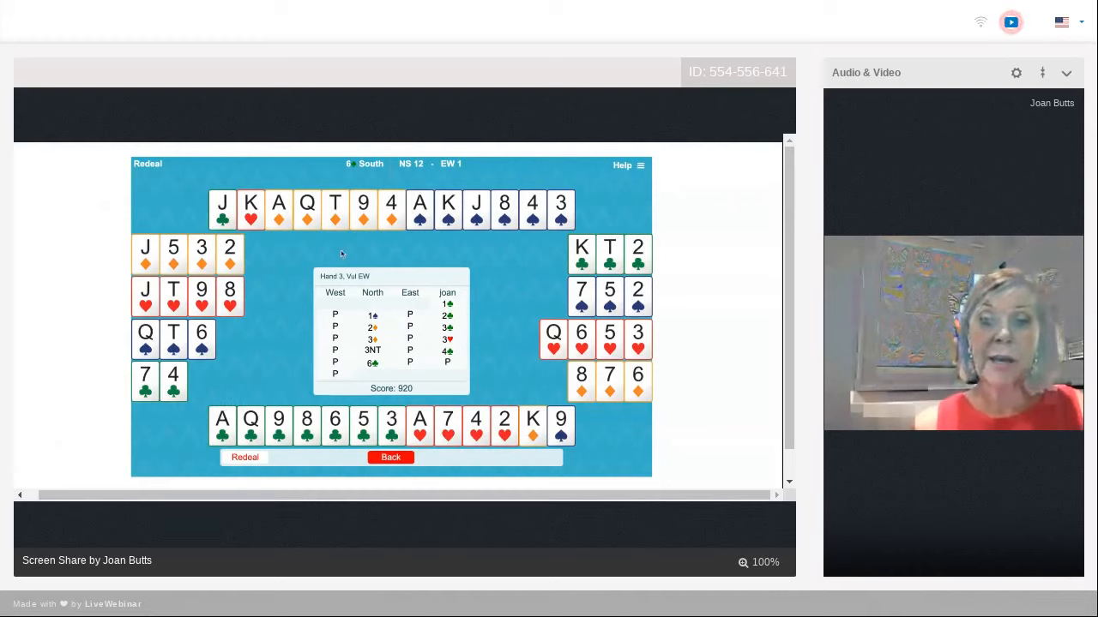
{"action": "mouse_move", "coordinate": [607, 206]}
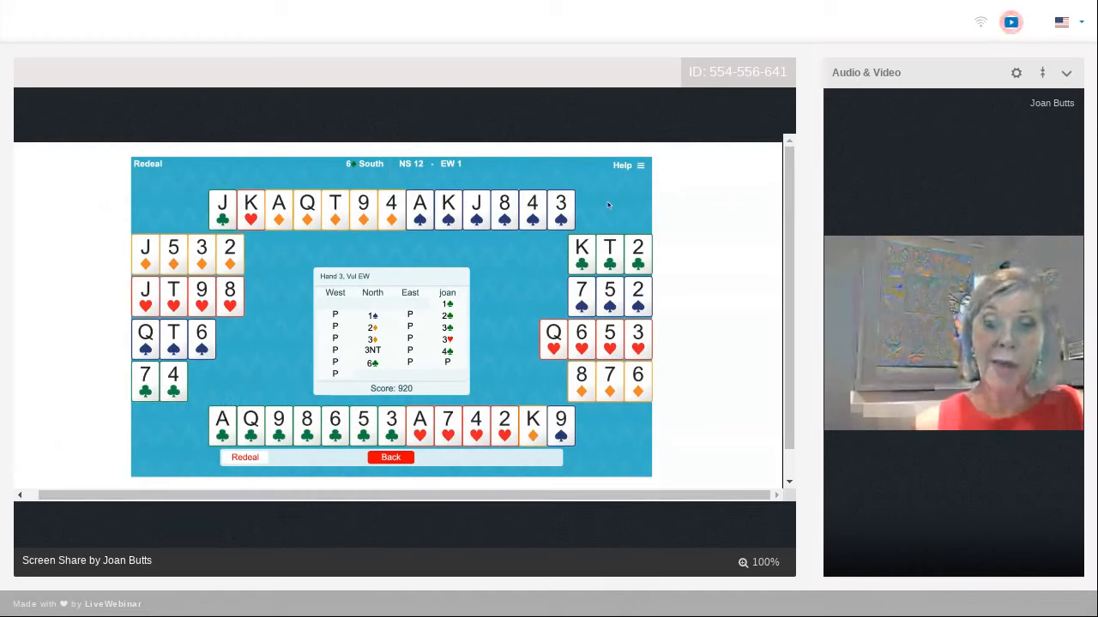
{"action": "mouse_move", "coordinate": [243, 439]}
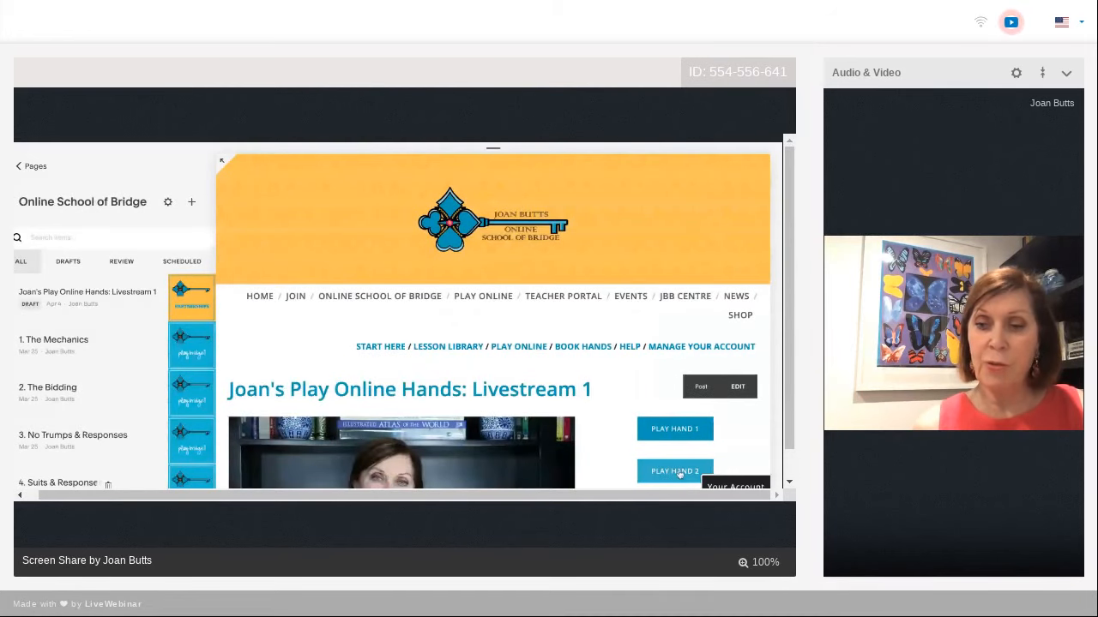
Start a new practice hand from the livestream page's Play Hand button.
{"action": "left_click", "coordinate": [674, 472]}
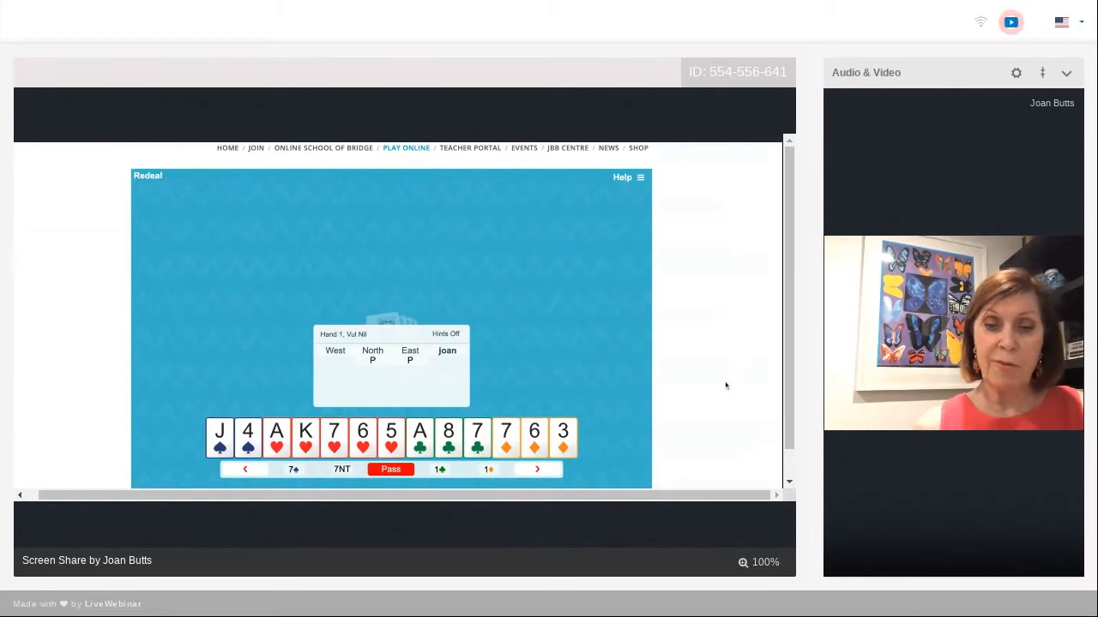
Open one heart, then make the next call so West ends declaring a two-level contract.
{"action": "left_click", "coordinate": [537, 470]}
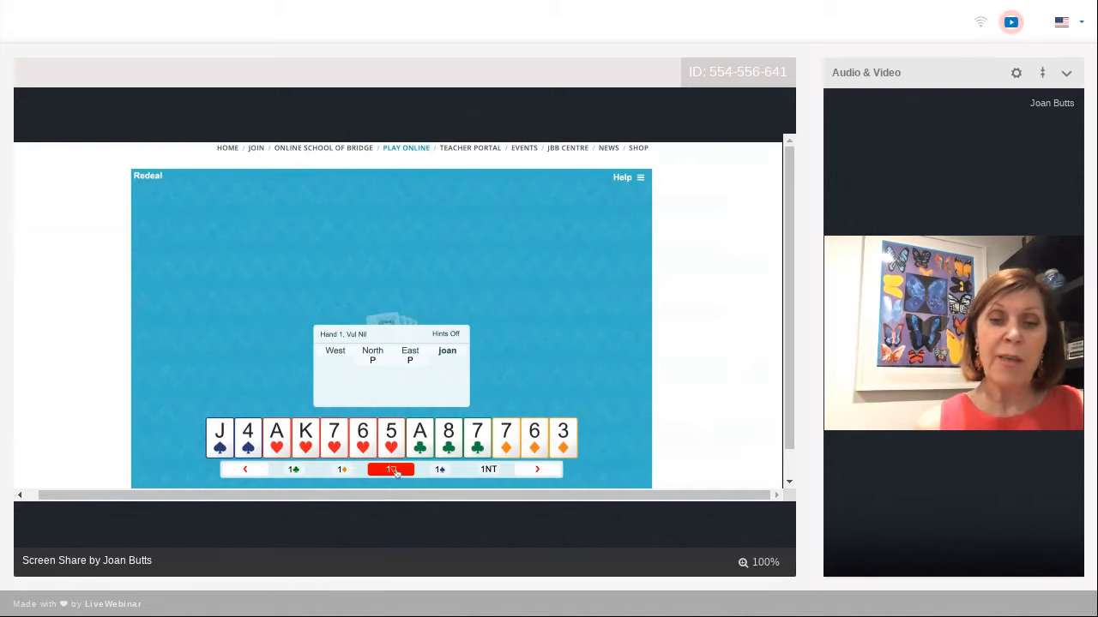
{"action": "left_click", "coordinate": [391, 470]}
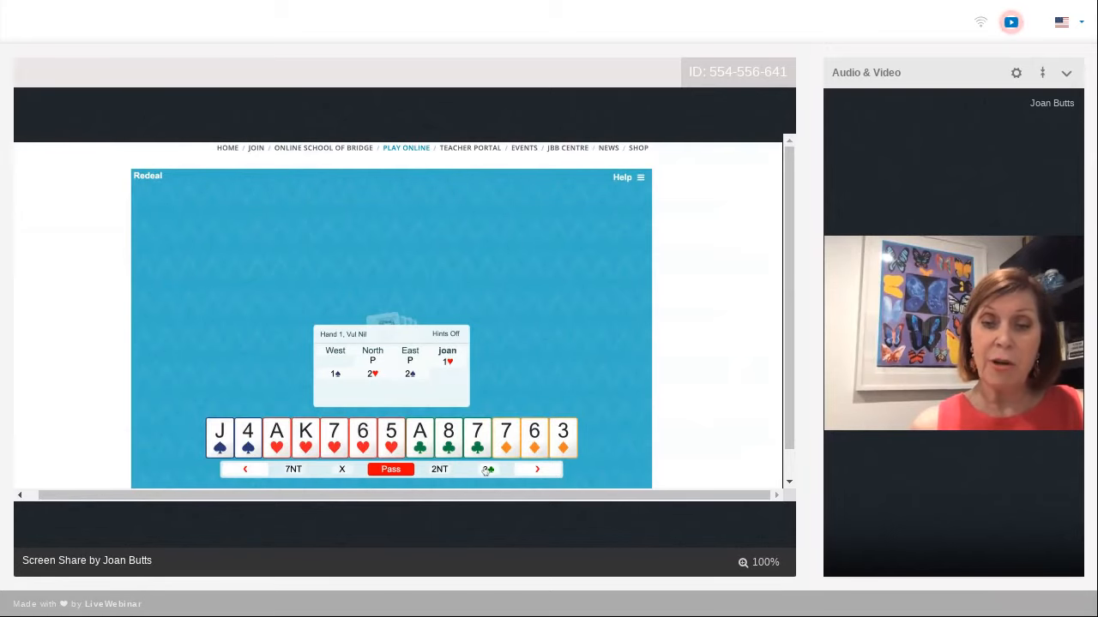
{"action": "left_click", "coordinate": [391, 470]}
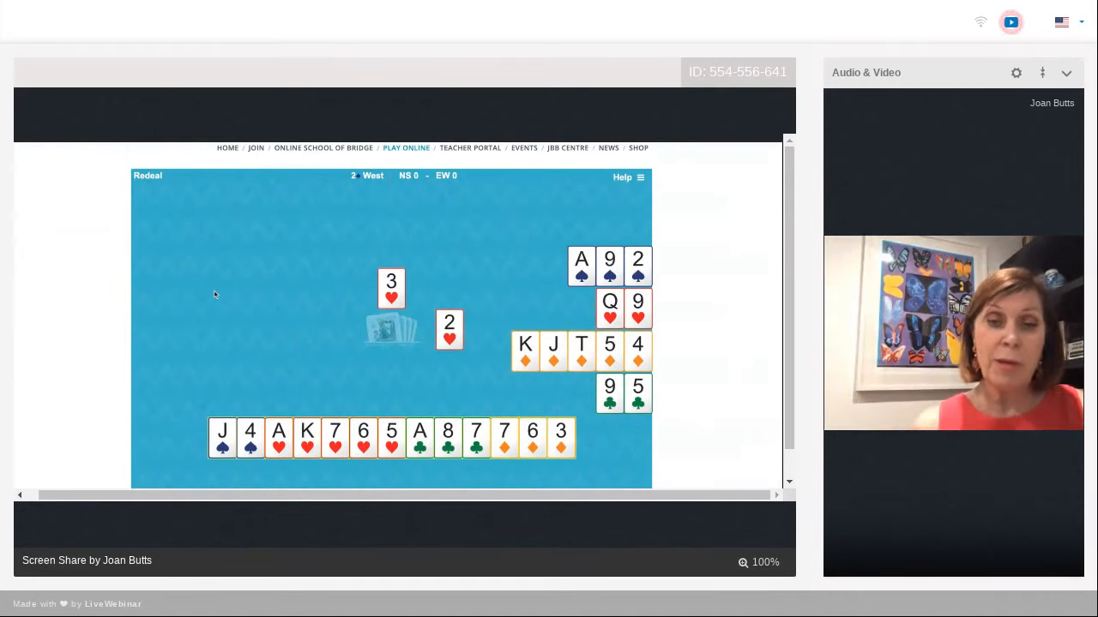
Win the first heart trick with the king, then follow to the club trick with the seven.
{"action": "left_click", "coordinate": [307, 438]}
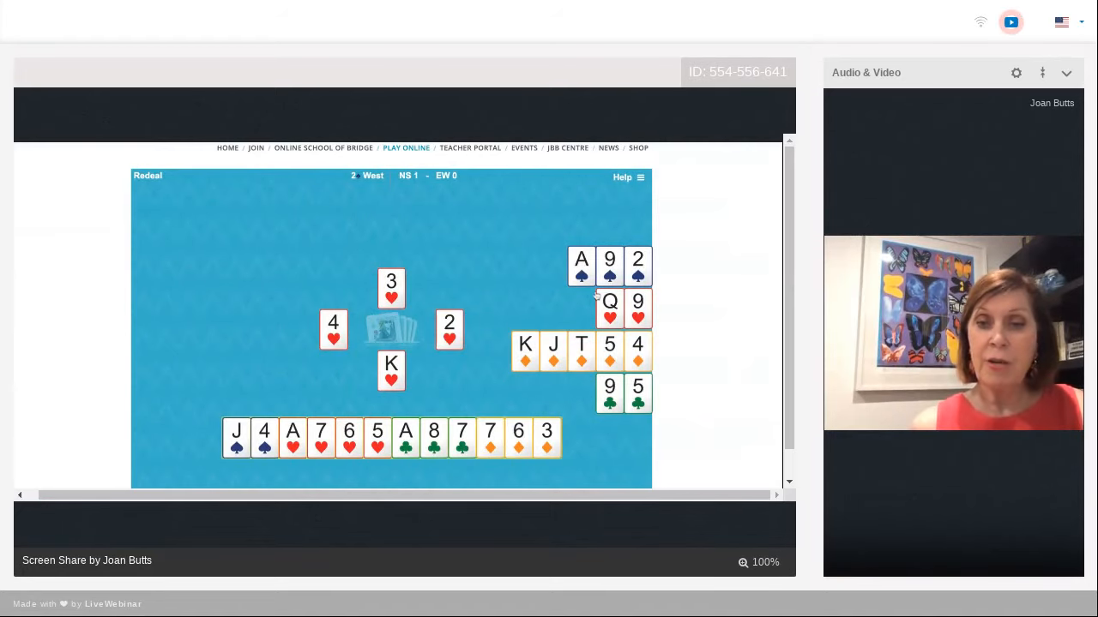
{"action": "left_click", "coordinate": [291, 438]}
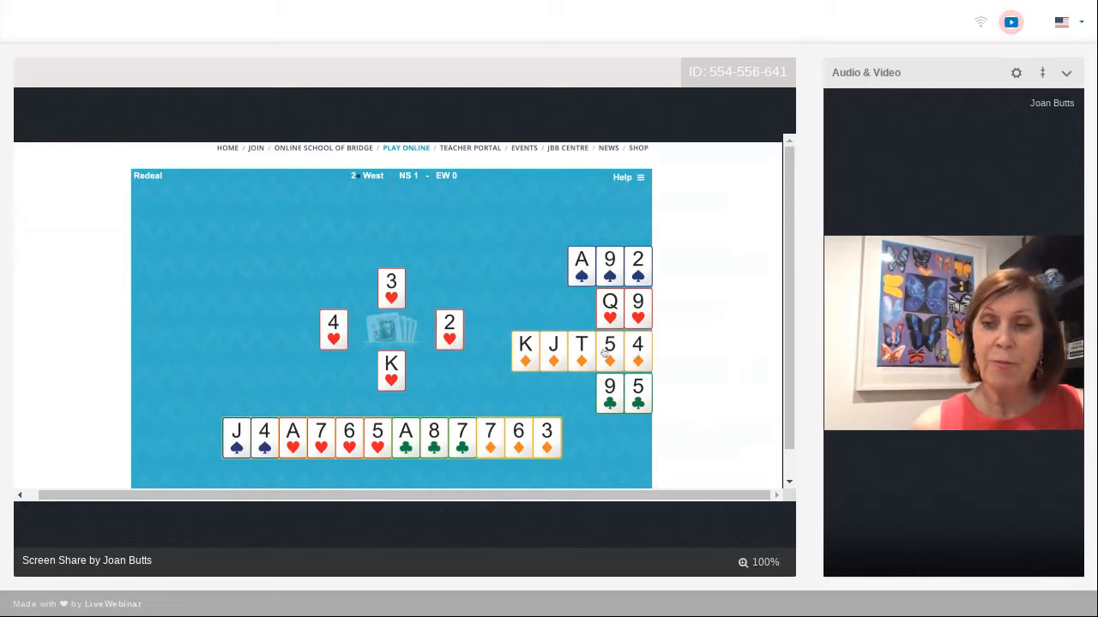
{"action": "left_click", "coordinate": [405, 439]}
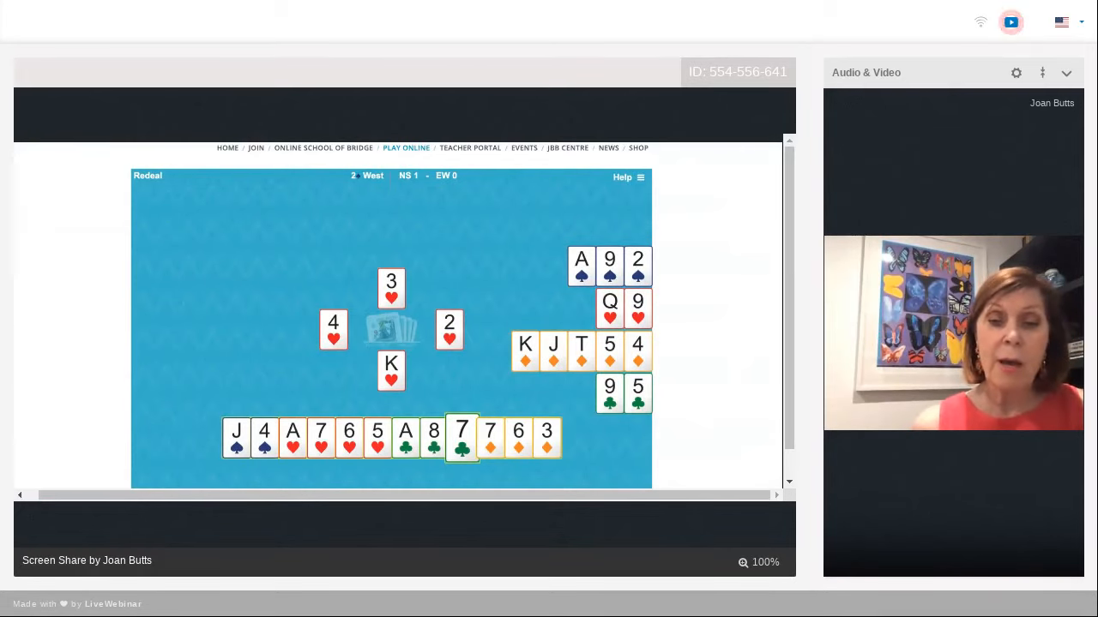
{"action": "left_click", "coordinate": [461, 439]}
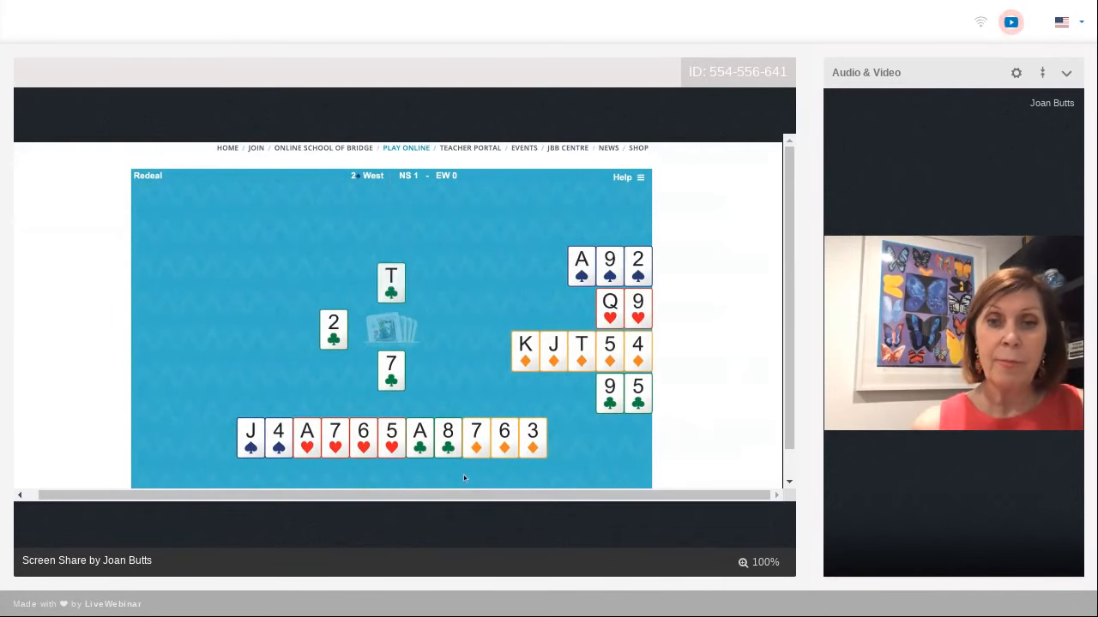
Continue the play, cashing the ace of hearts and the ace of clubs.
{"action": "left_click", "coordinate": [638, 393]}
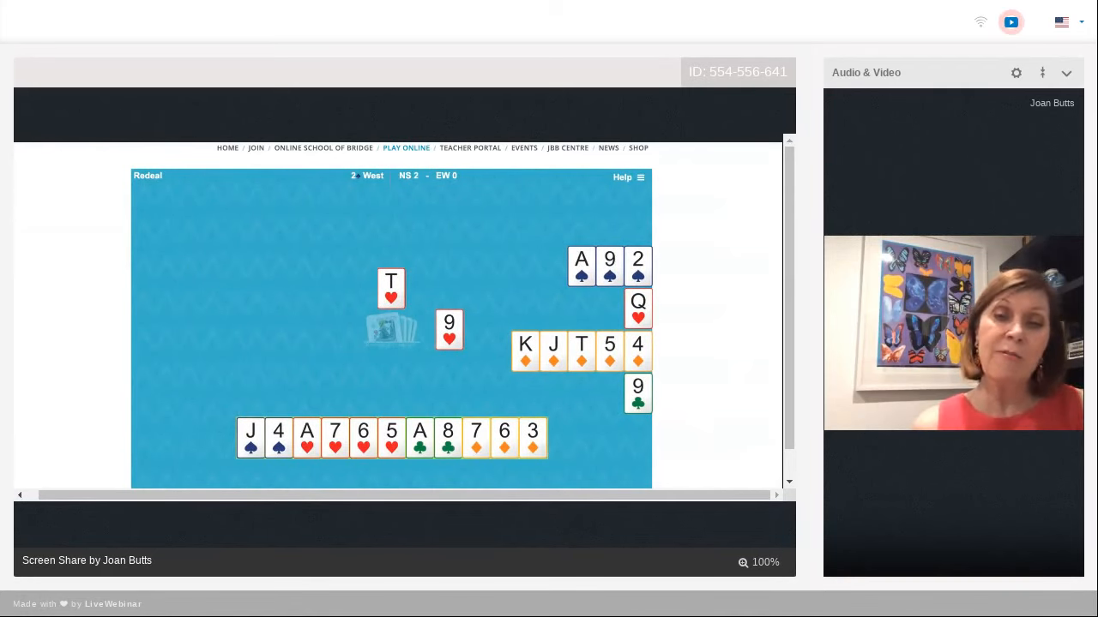
{"action": "mouse_move", "coordinate": [295, 343]}
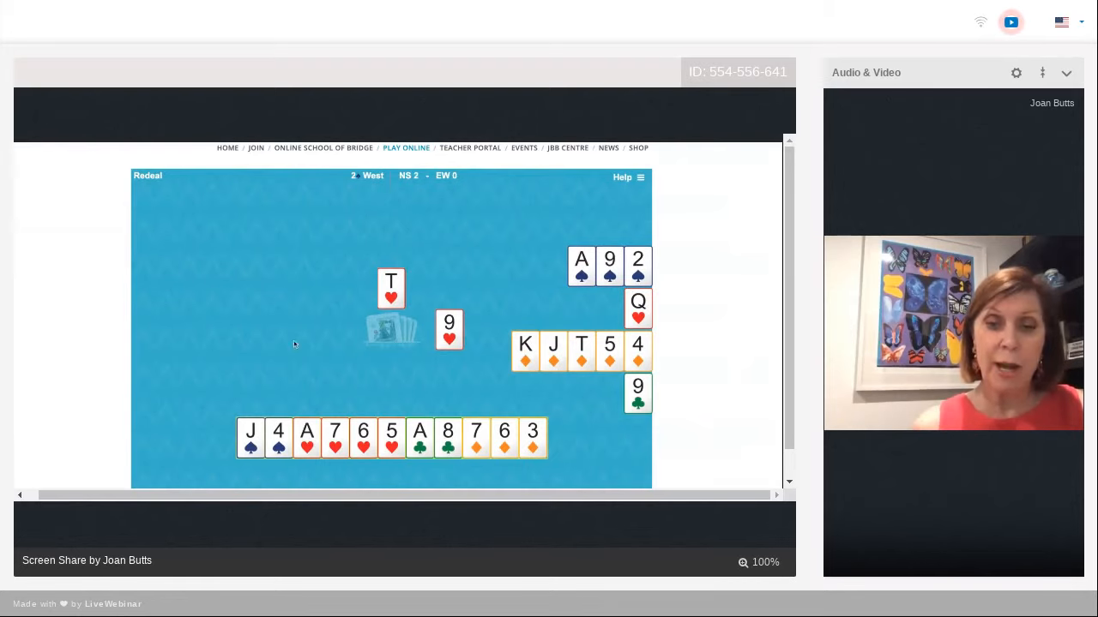
{"action": "left_click", "coordinate": [306, 437]}
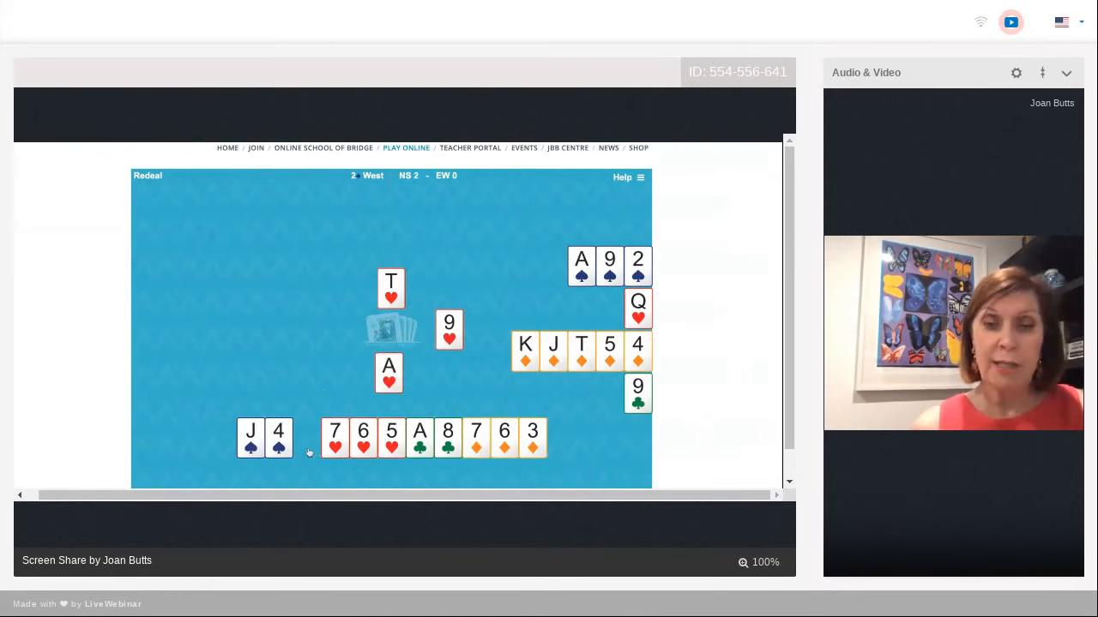
{"action": "left_click", "coordinate": [319, 437]}
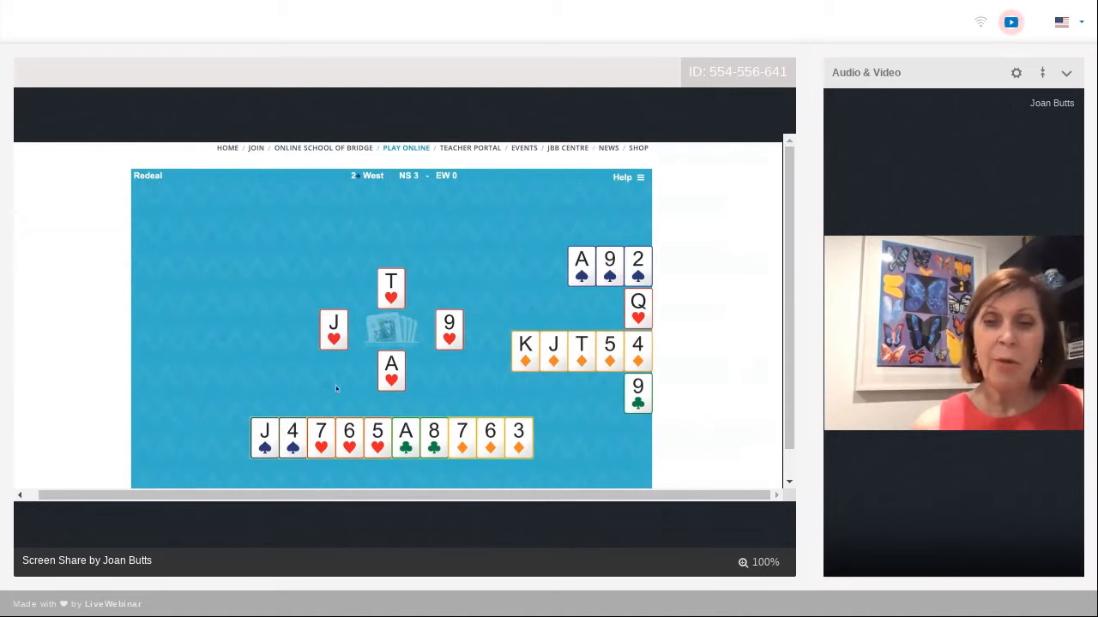
{"action": "left_click", "coordinate": [405, 437]}
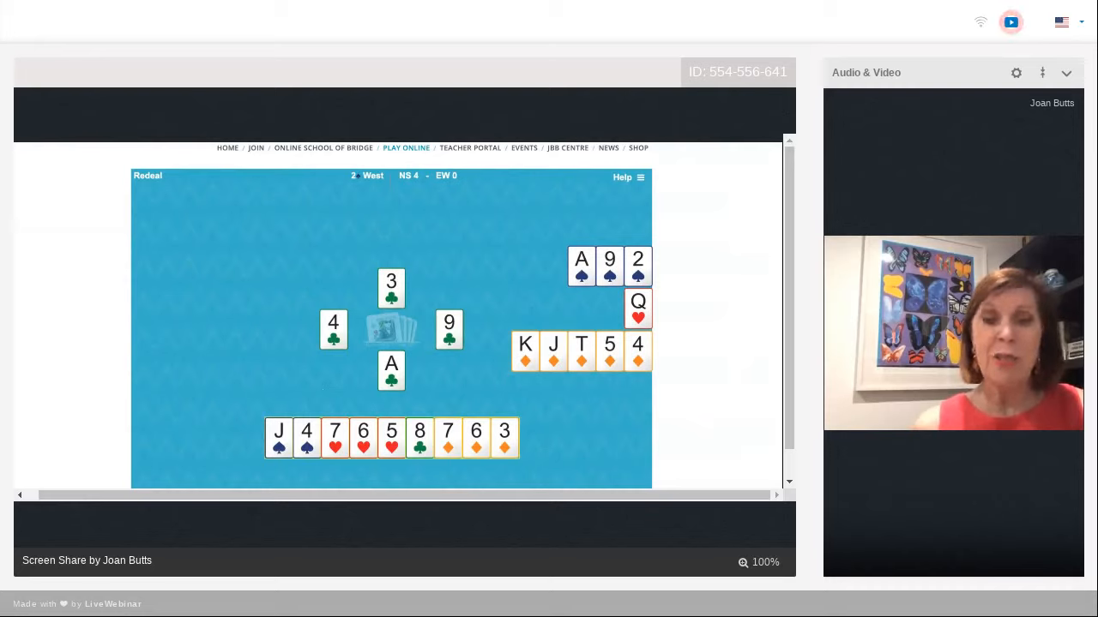
{"action": "left_click", "coordinate": [305, 437]}
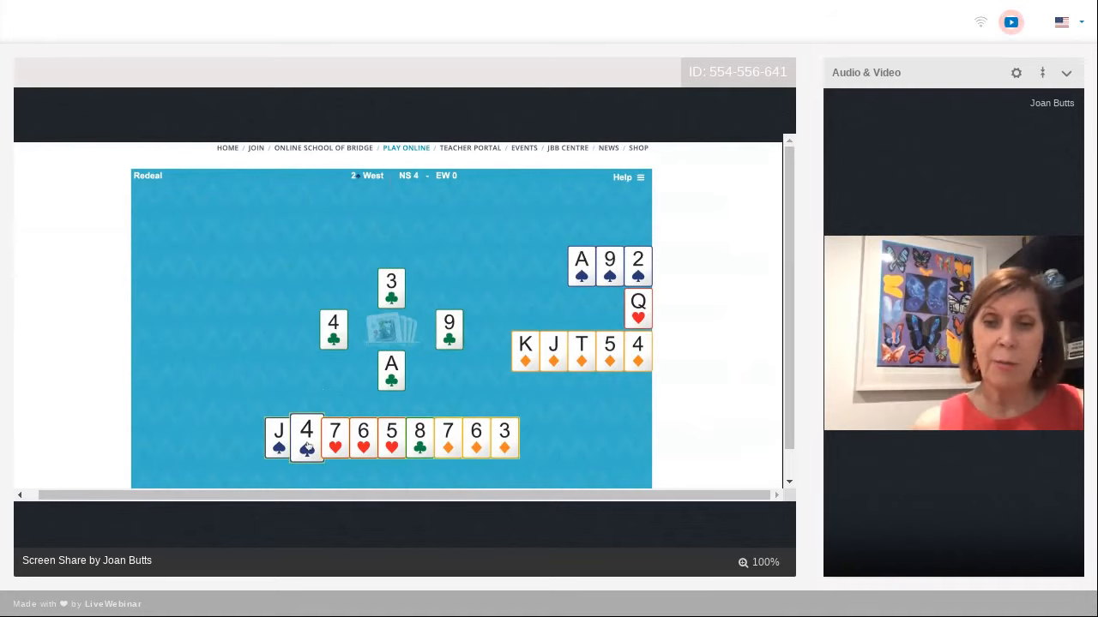
{"action": "left_click", "coordinate": [305, 439]}
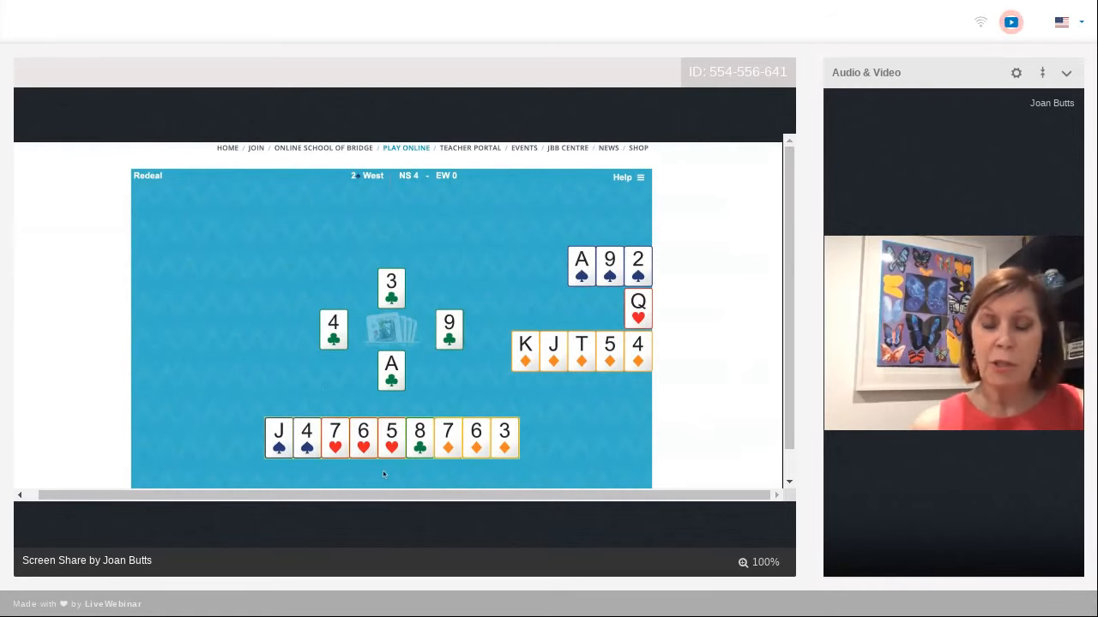
Lead the eight of clubs and follow to the remaining tricks until the hand is played out.
{"action": "left_click", "coordinate": [419, 437]}
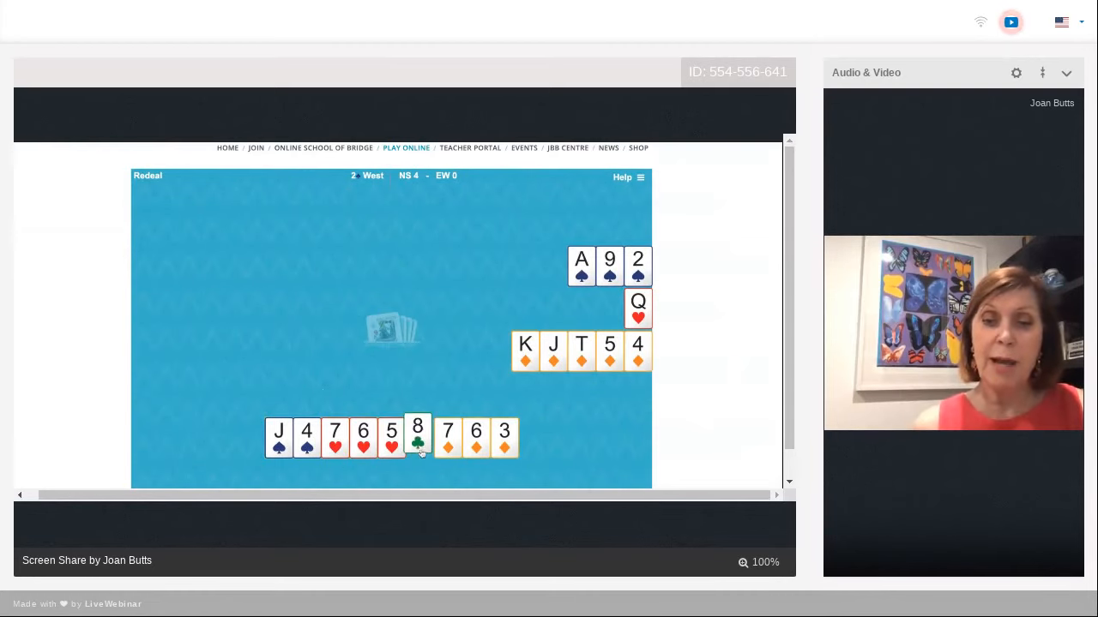
{"action": "left_click", "coordinate": [419, 438]}
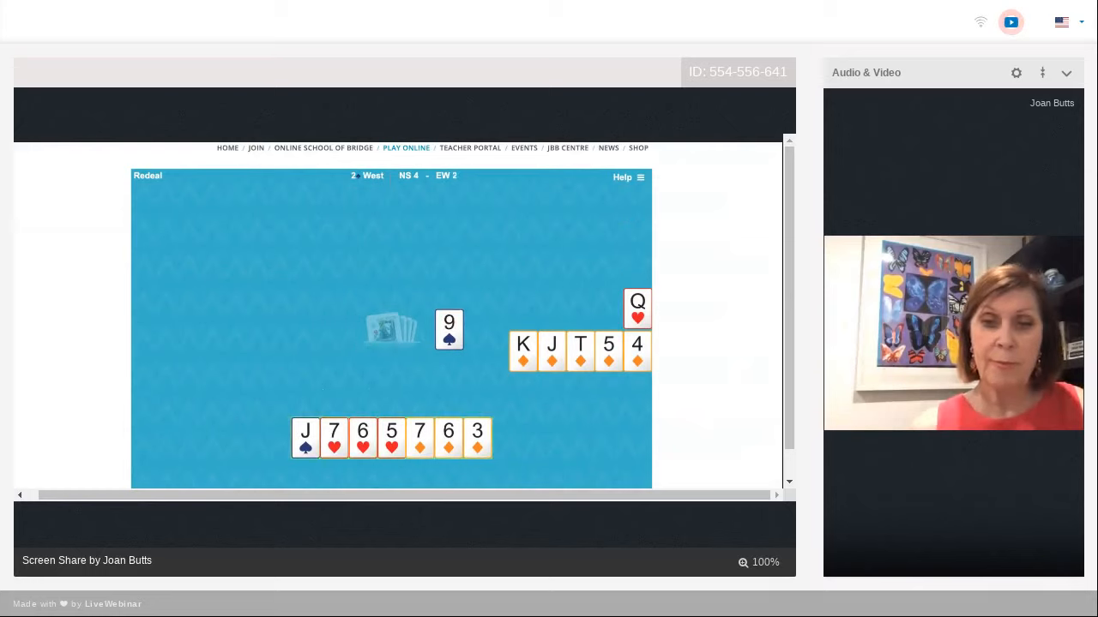
{"action": "left_click", "coordinate": [305, 438]}
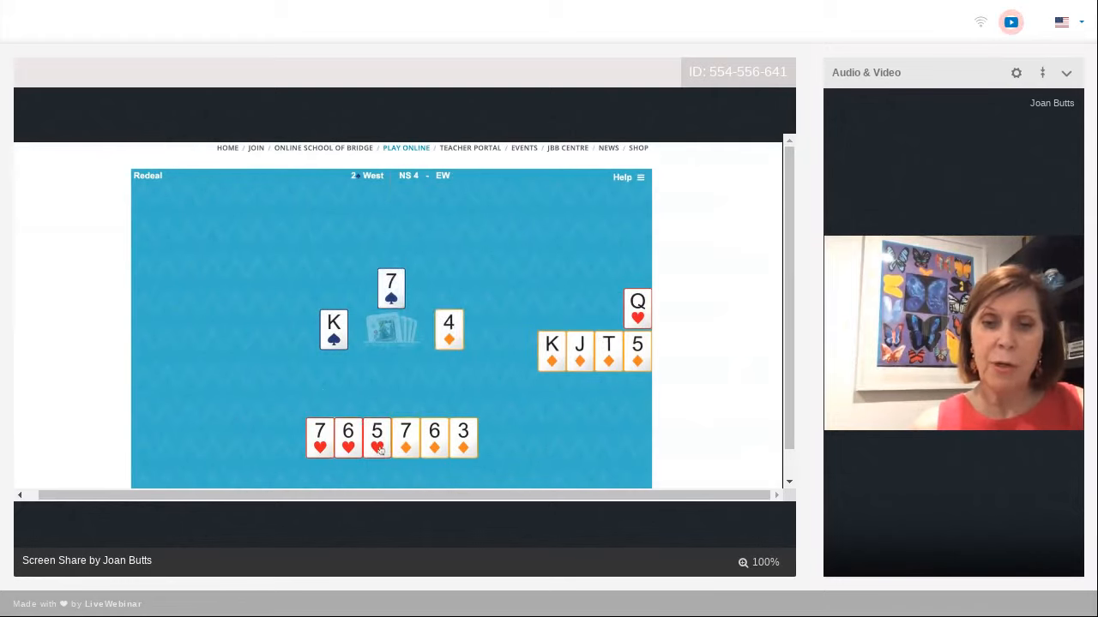
{"action": "left_click", "coordinate": [378, 437]}
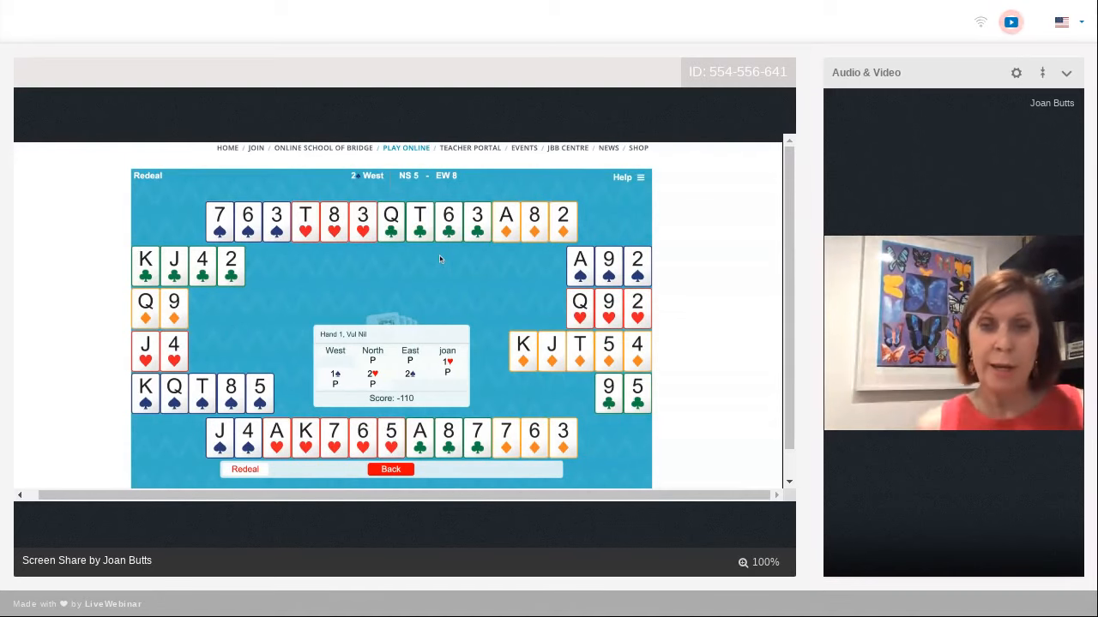
{"action": "mouse_move", "coordinate": [353, 271]}
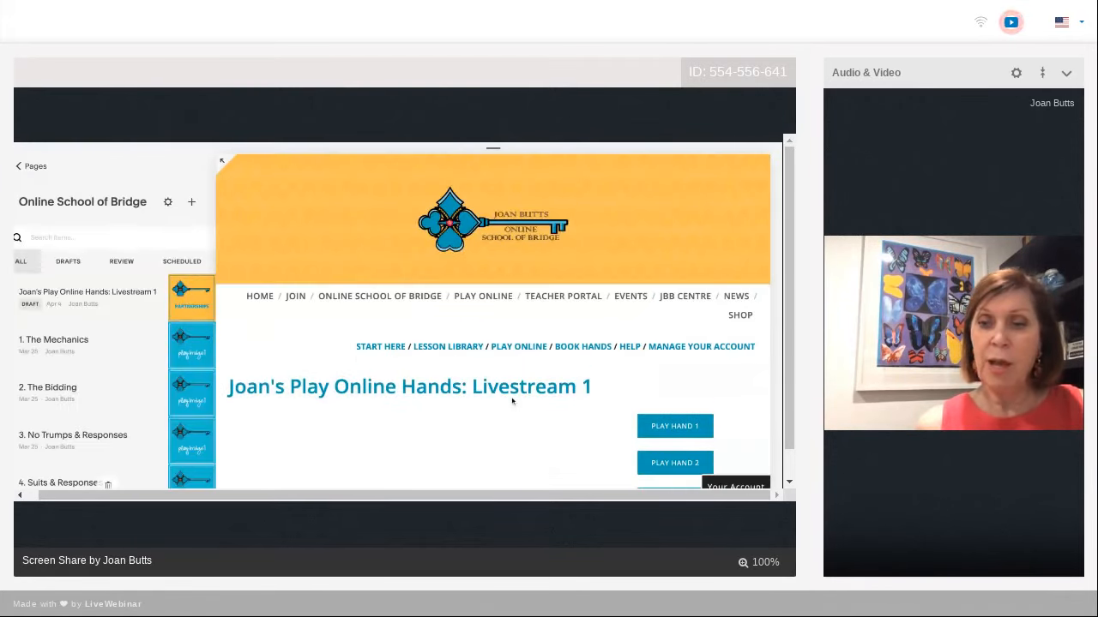
Scroll down the Livestream 1 hands page to reach Hand 3's Play Hand button.
{"action": "scroll", "scroll_direction": "down", "scroll_amount": 3}
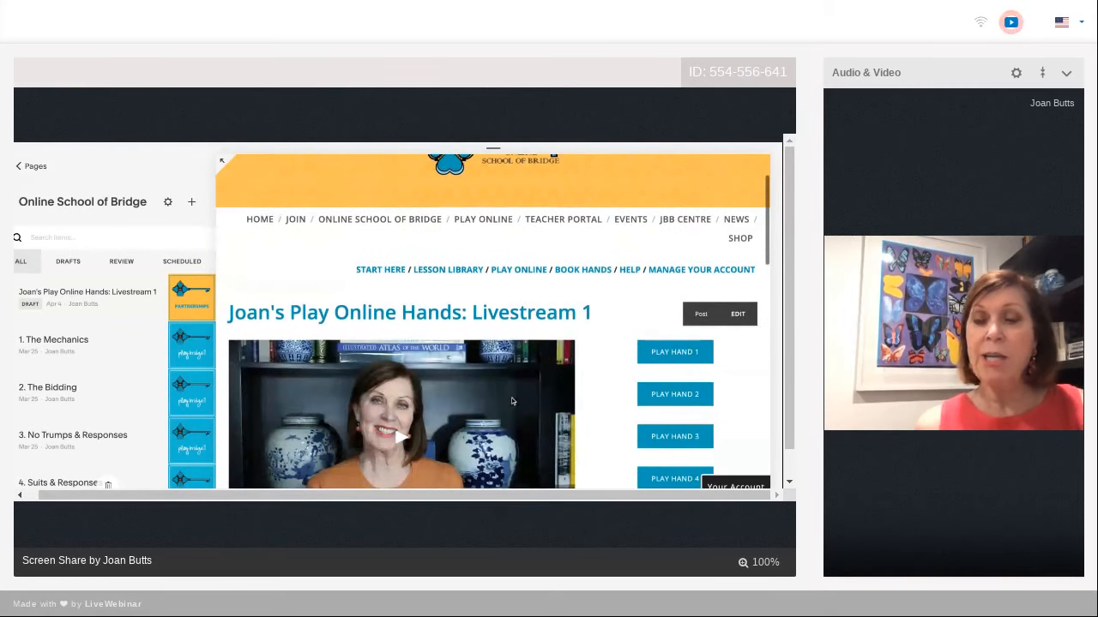
{"action": "scroll", "scroll_direction": "down", "scroll_amount": 3}
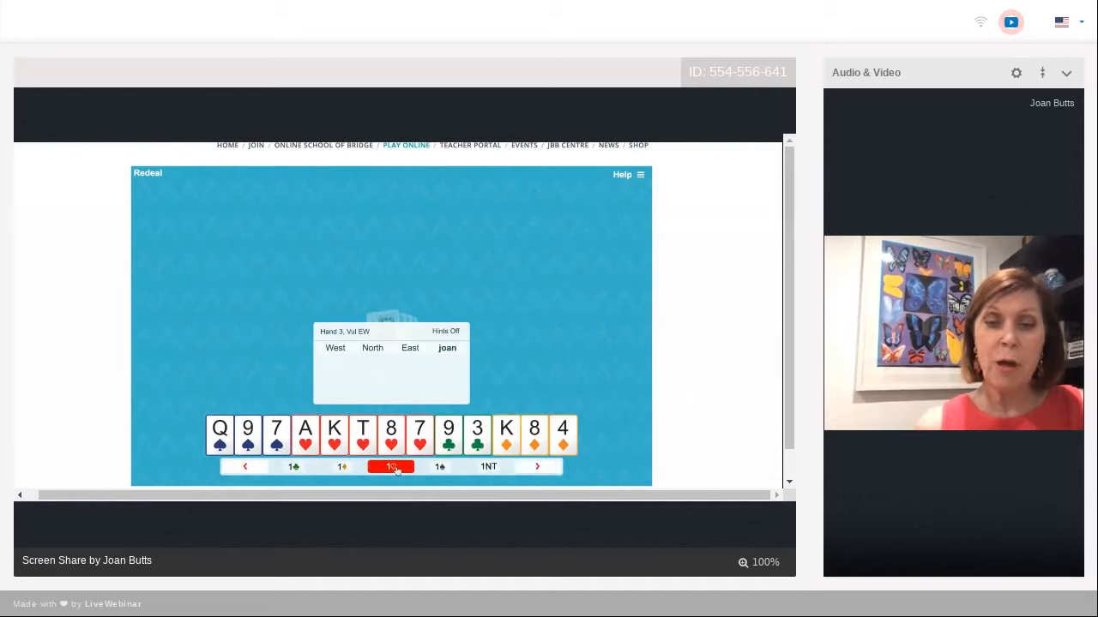
Open one heart, then pass after North's two hearts and East's double.
{"action": "left_click", "coordinate": [391, 466]}
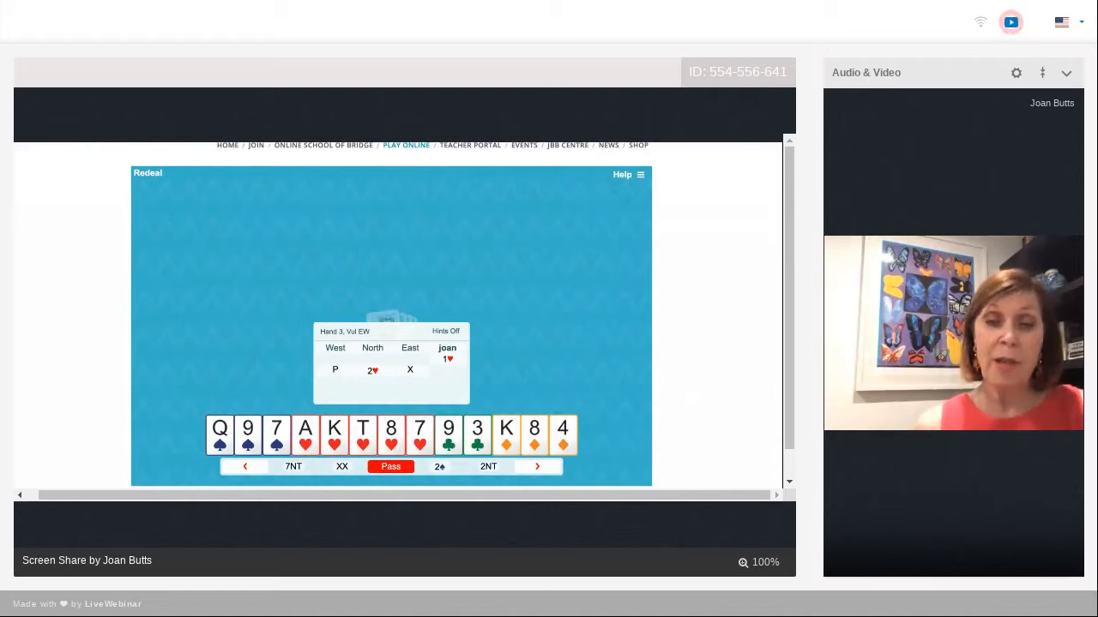
{"action": "left_click", "coordinate": [391, 466]}
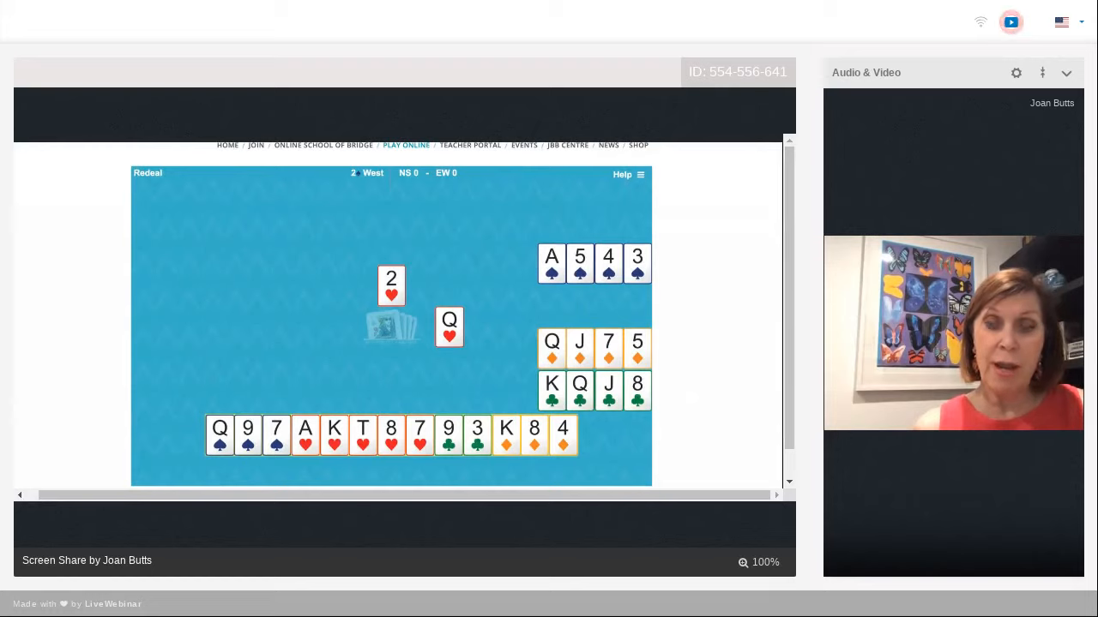
{"action": "mouse_move", "coordinate": [317, 303]}
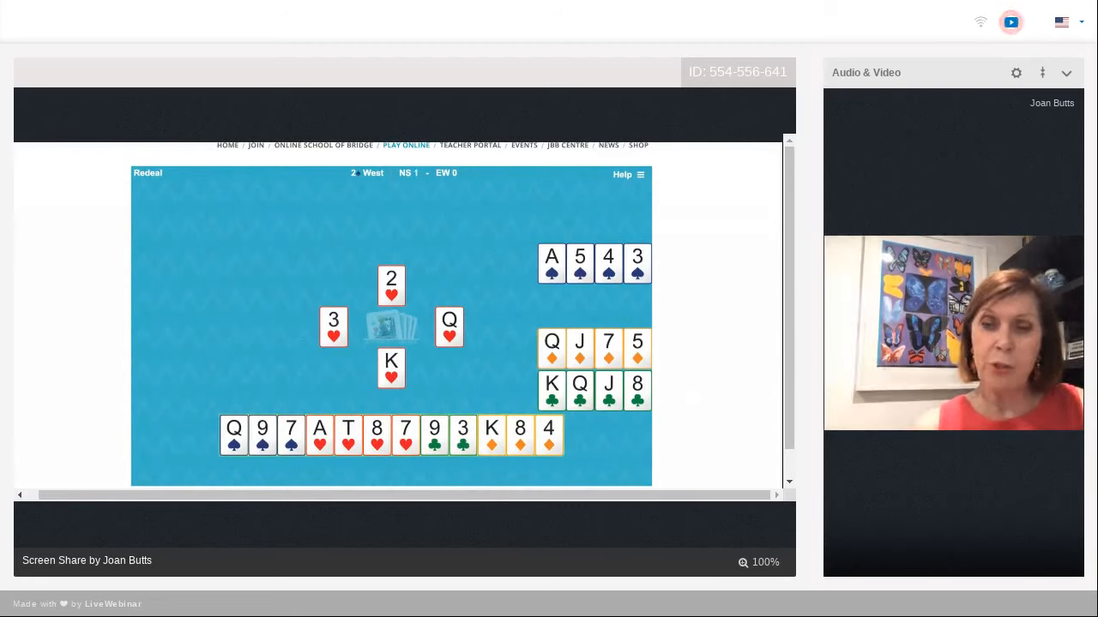
Win East's queen of hearts with the king, clear the trick and start a spade trick with the ace.
{"action": "left_click", "coordinate": [549, 429]}
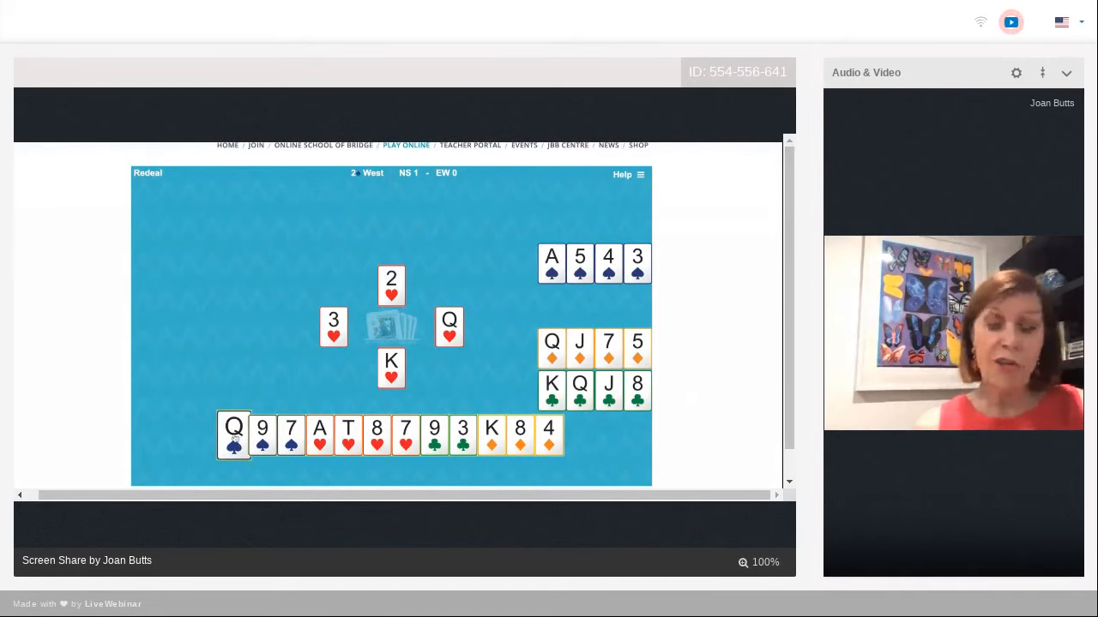
{"action": "left_click", "coordinate": [263, 432]}
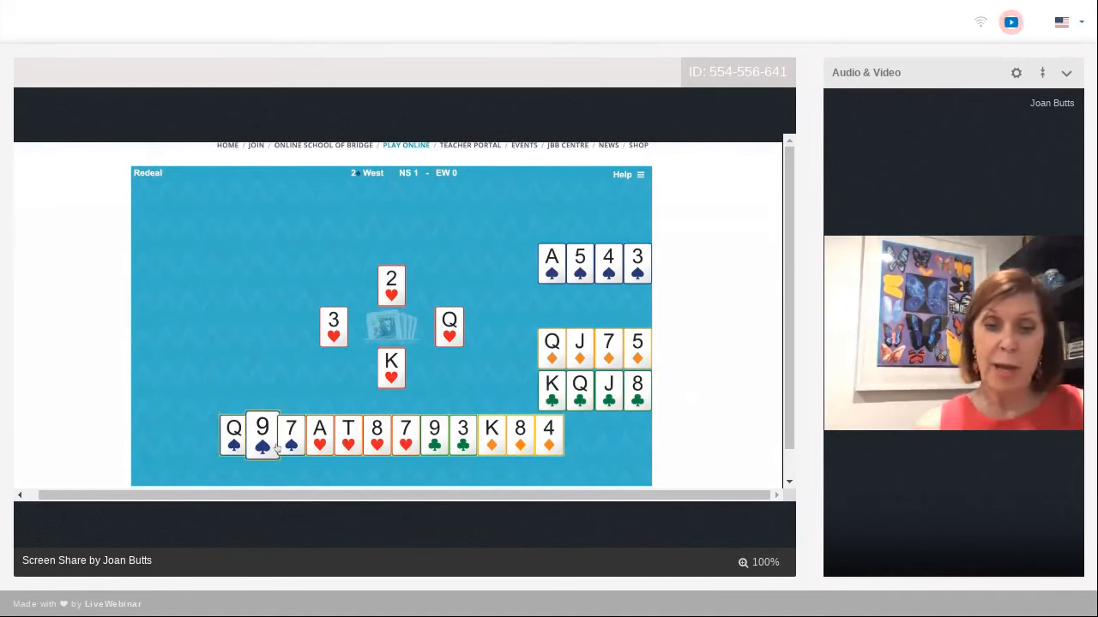
{"action": "left_click", "coordinate": [319, 435]}
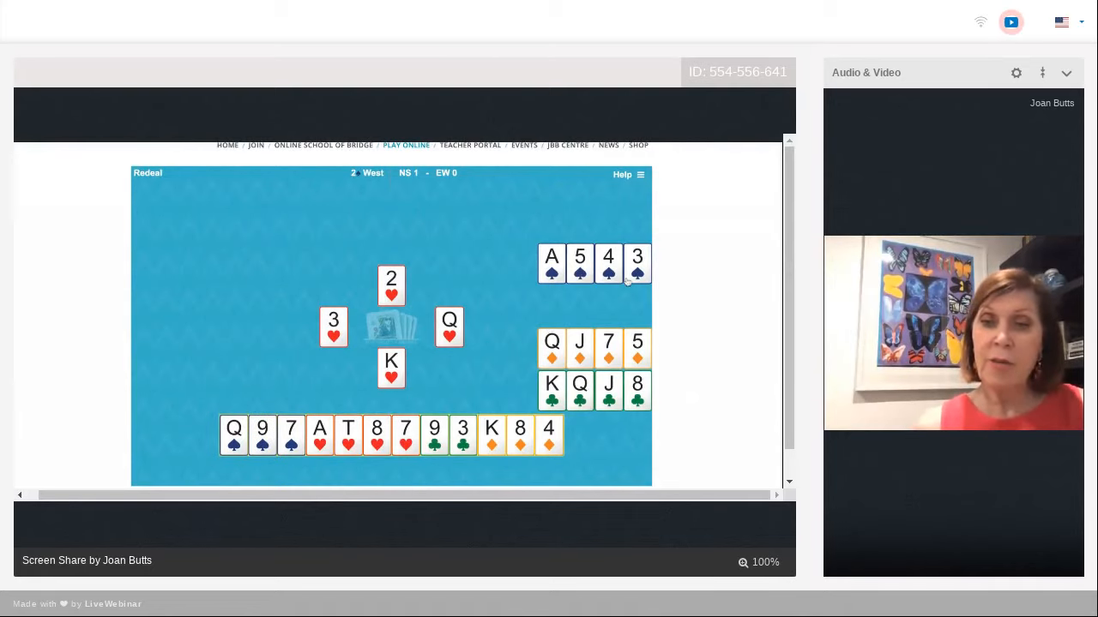
{"action": "mouse_move", "coordinate": [617, 364]}
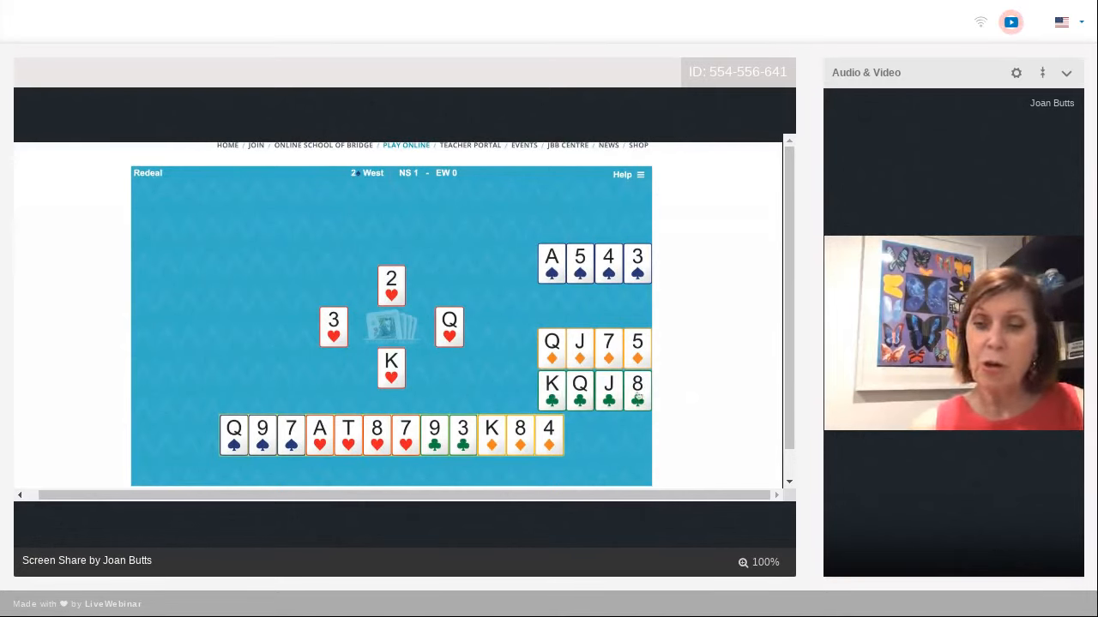
{"action": "left_click", "coordinate": [434, 435]}
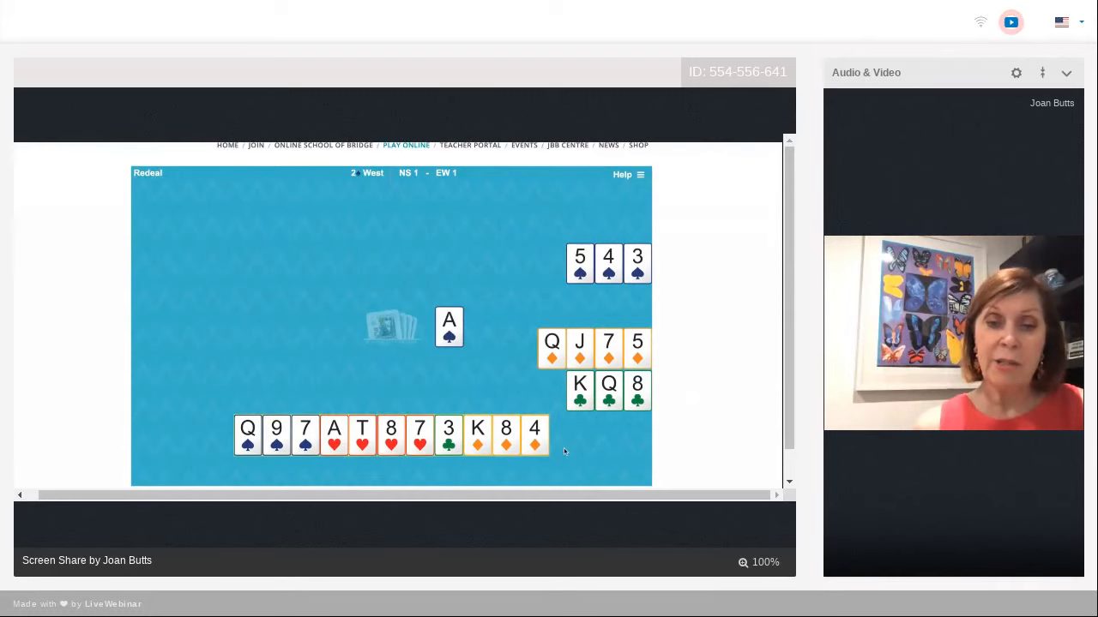
Play South's cards trick by trick — spade, three of clubs, ace of hearts, eight of diamonds — through to the hand's end.
{"action": "left_click", "coordinate": [306, 436]}
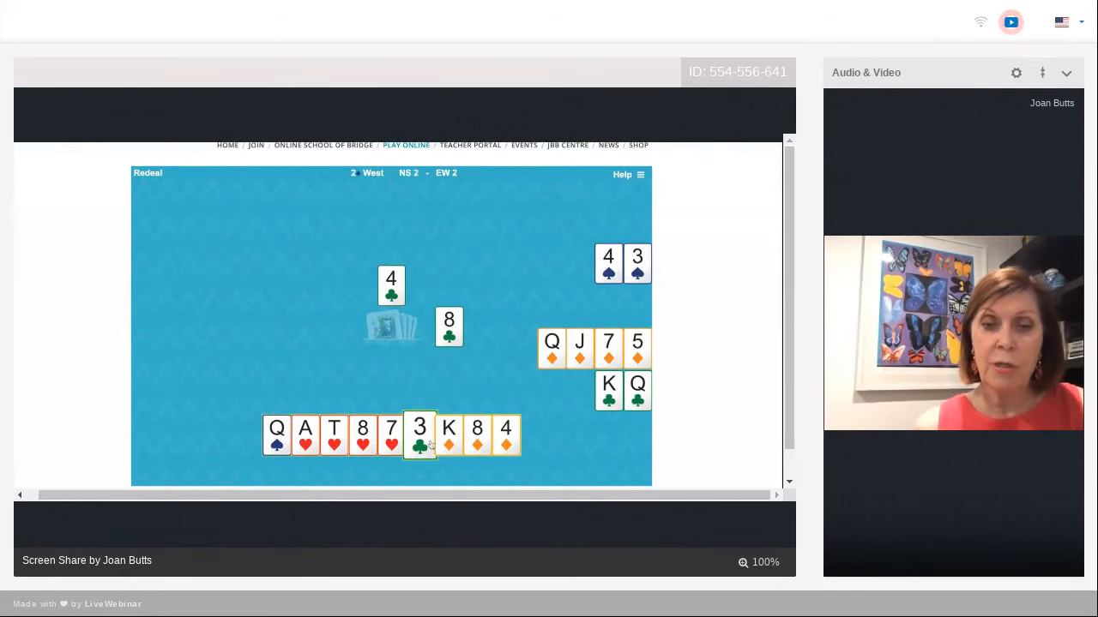
{"action": "left_click", "coordinate": [419, 436]}
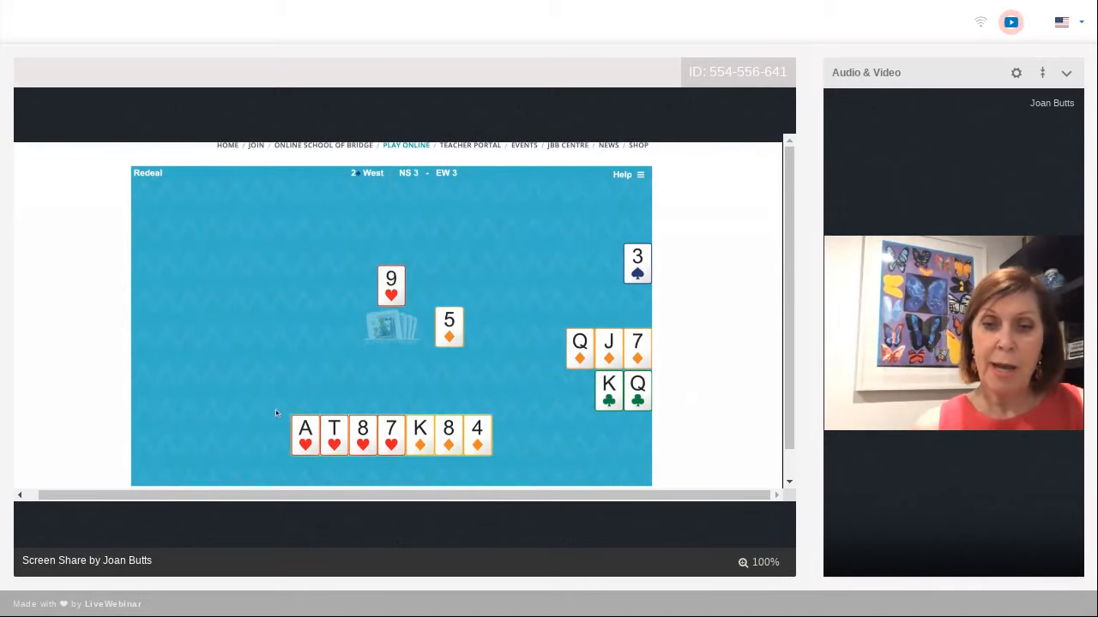
{"action": "left_click", "coordinate": [305, 435]}
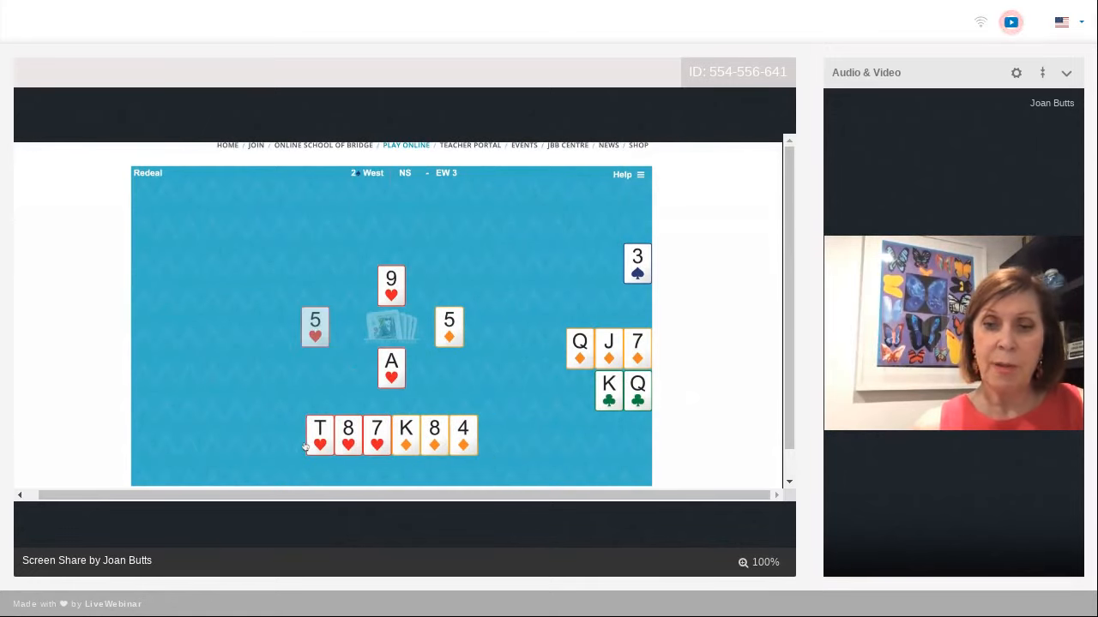
{"action": "left_click", "coordinate": [348, 435]}
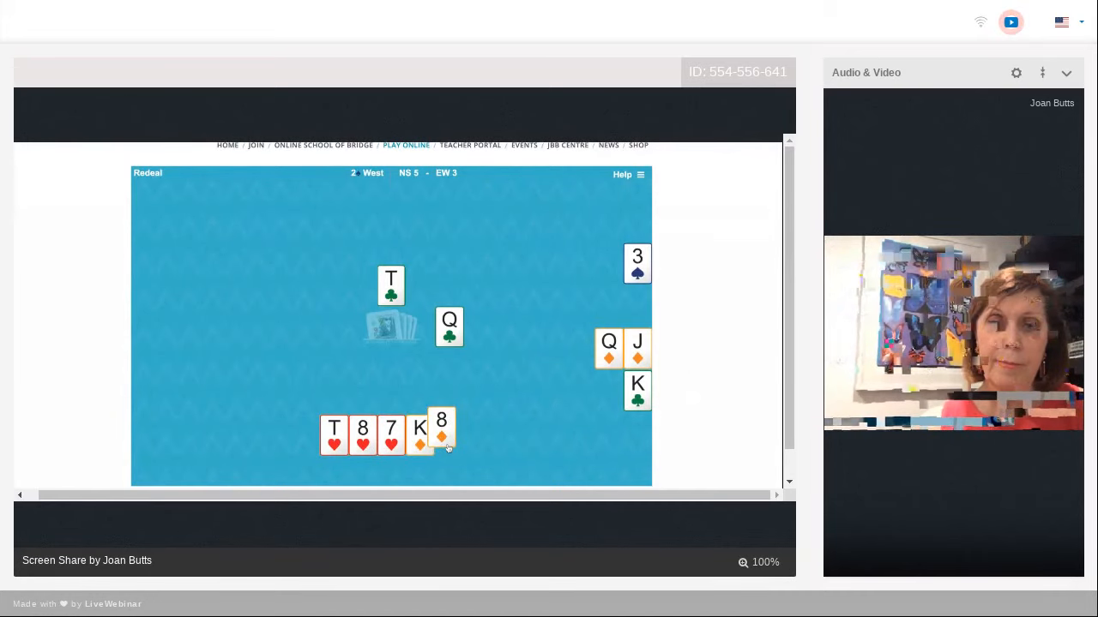
{"action": "left_click", "coordinate": [443, 429]}
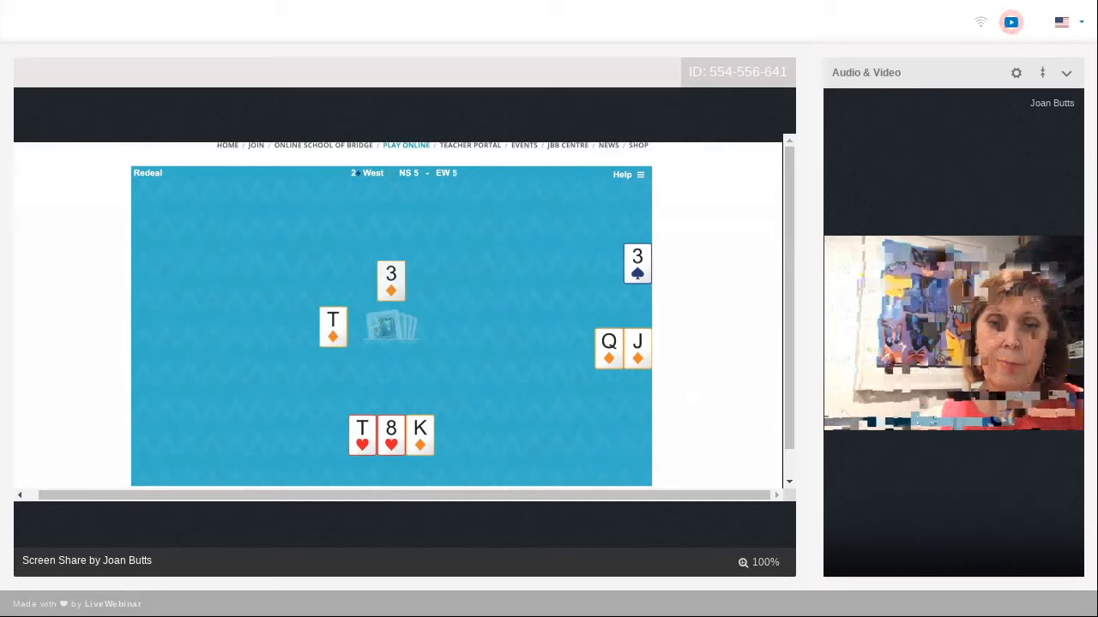
{"action": "left_click", "coordinate": [418, 435]}
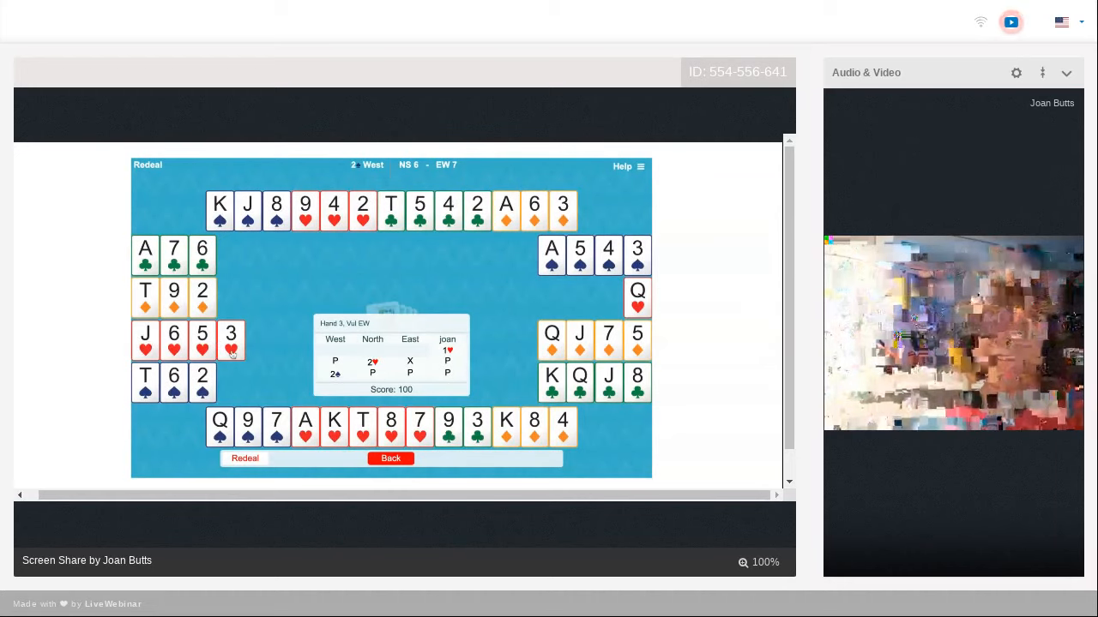
{"action": "mouse_move", "coordinate": [69, 295]}
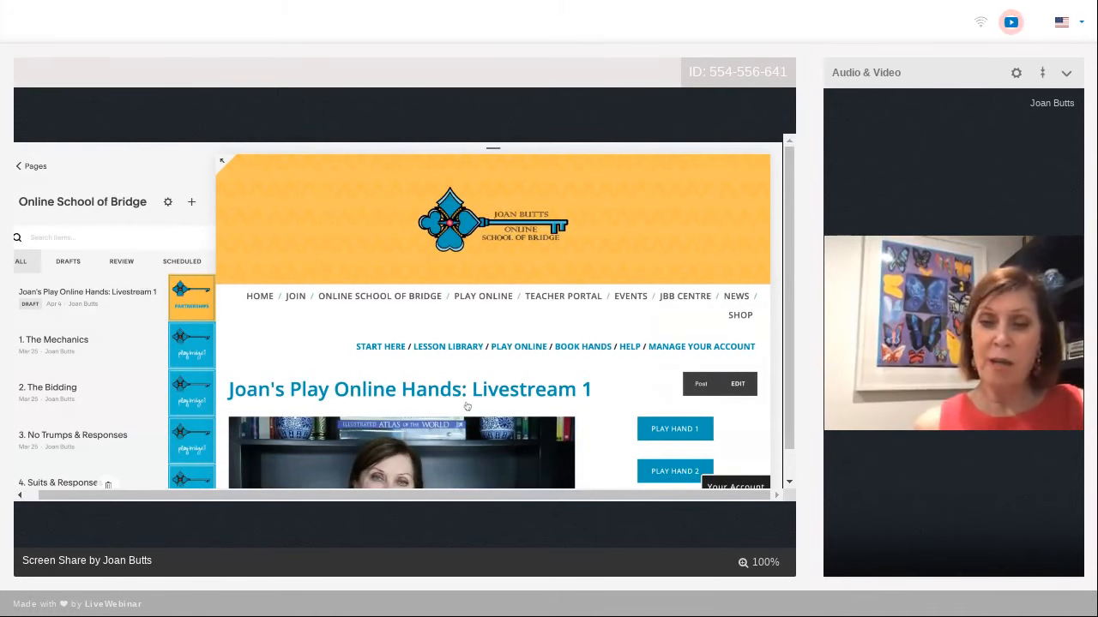
Load Hand 5 from the Livestream 1 page so a fresh deal is ready for bidding.
{"action": "scroll", "scroll_direction": "down", "scroll_amount": 3}
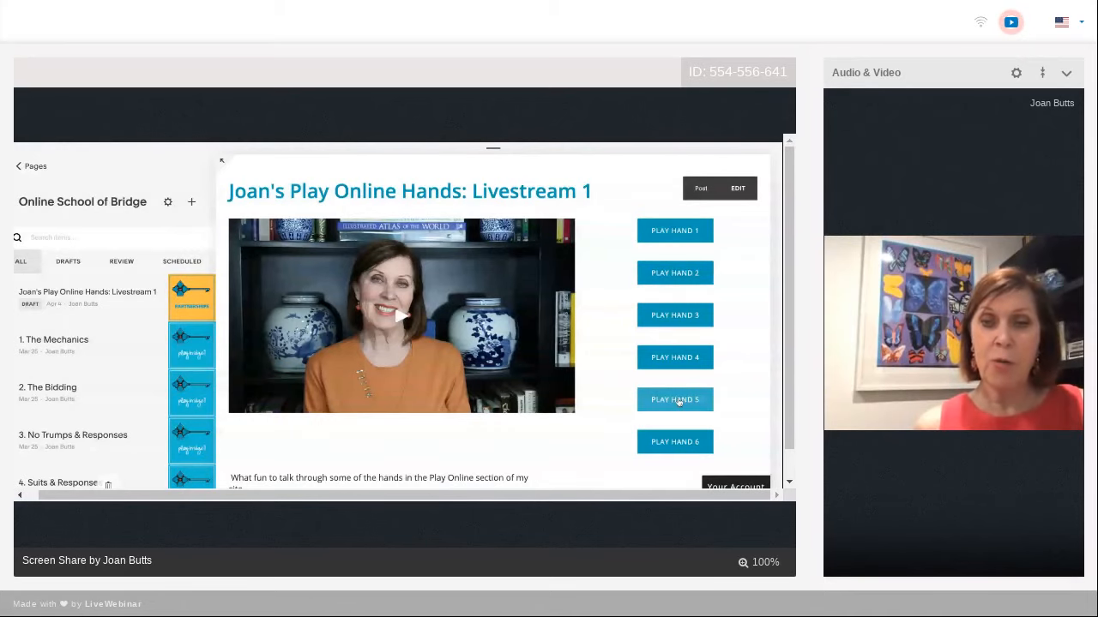
{"action": "left_click", "coordinate": [674, 398]}
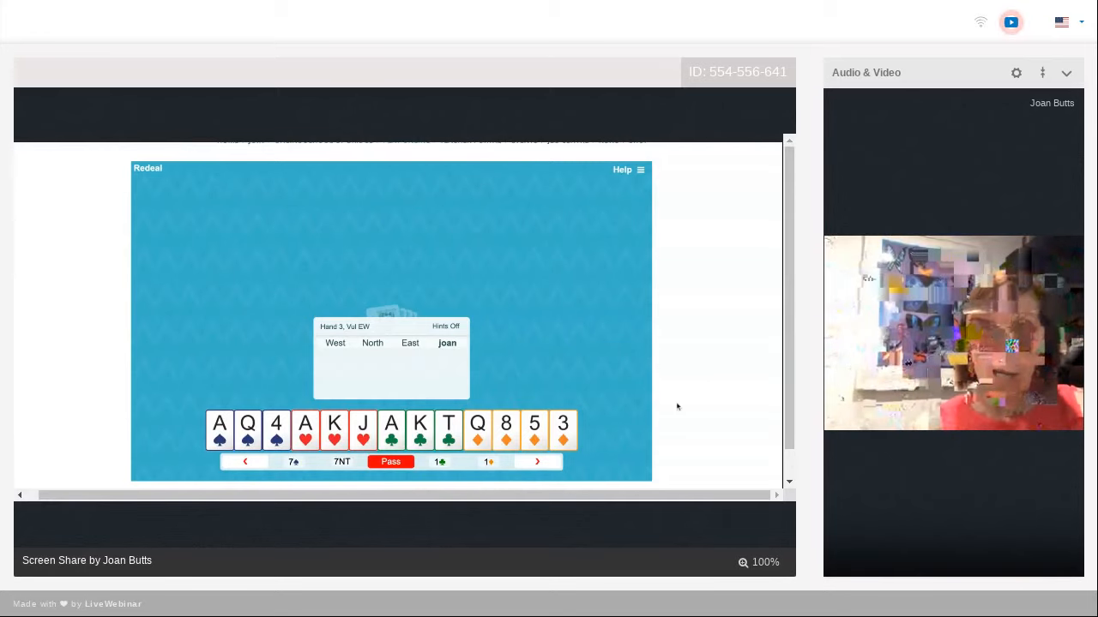
Reach the low end of the bidding bar and open the auction with 2♣.
{"action": "left_click", "coordinate": [537, 463]}
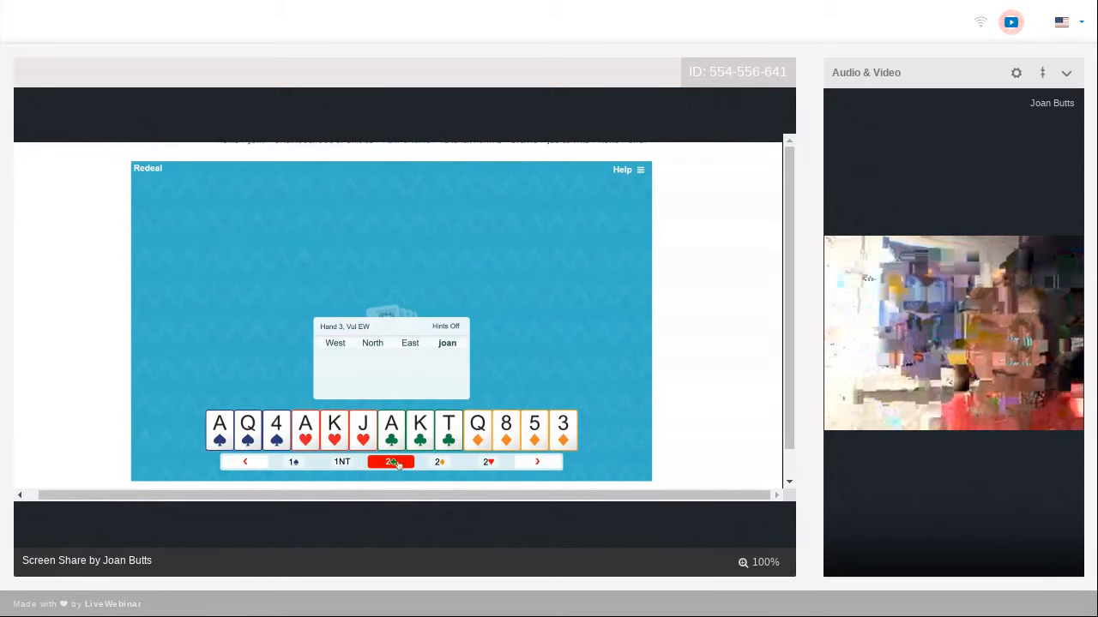
{"action": "left_click", "coordinate": [391, 463]}
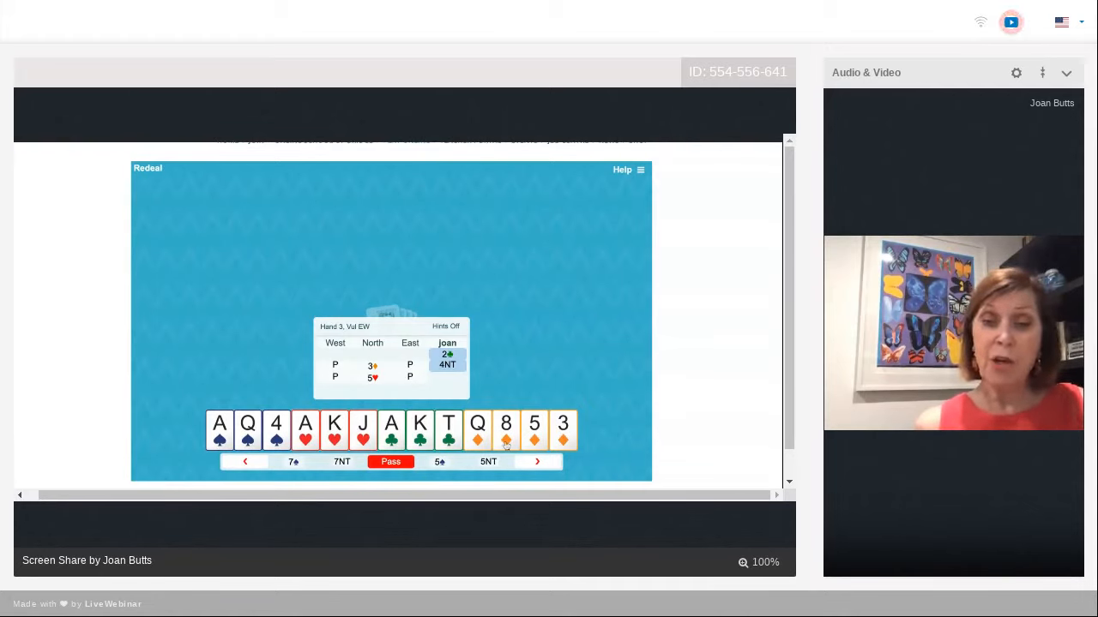
{"action": "mouse_move", "coordinate": [533, 440]}
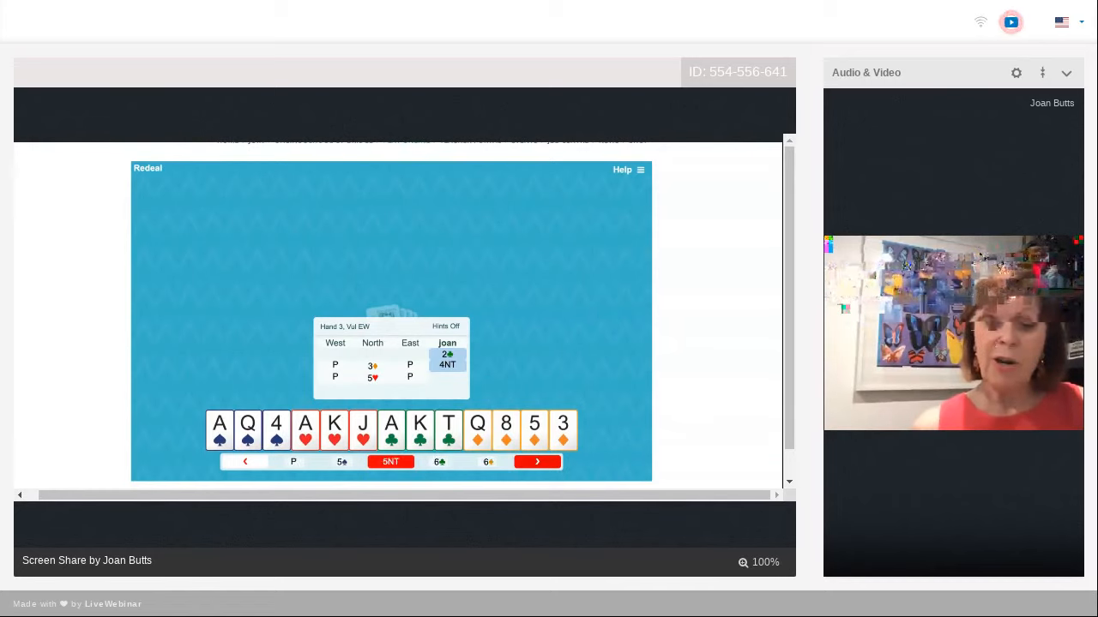
Bring the higher bids into view and let play begin with the six of hearts lead.
{"action": "left_click", "coordinate": [391, 461]}
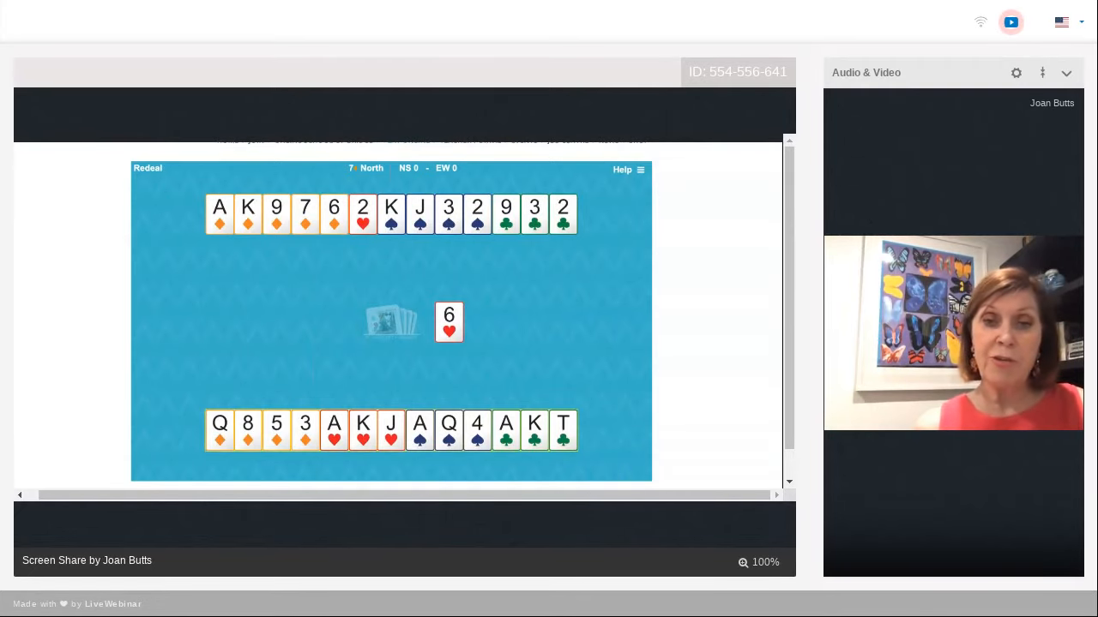
Win the heart lead with the ace, lead a diamond and take the trump trick with the queen.
{"action": "left_click", "coordinate": [333, 429]}
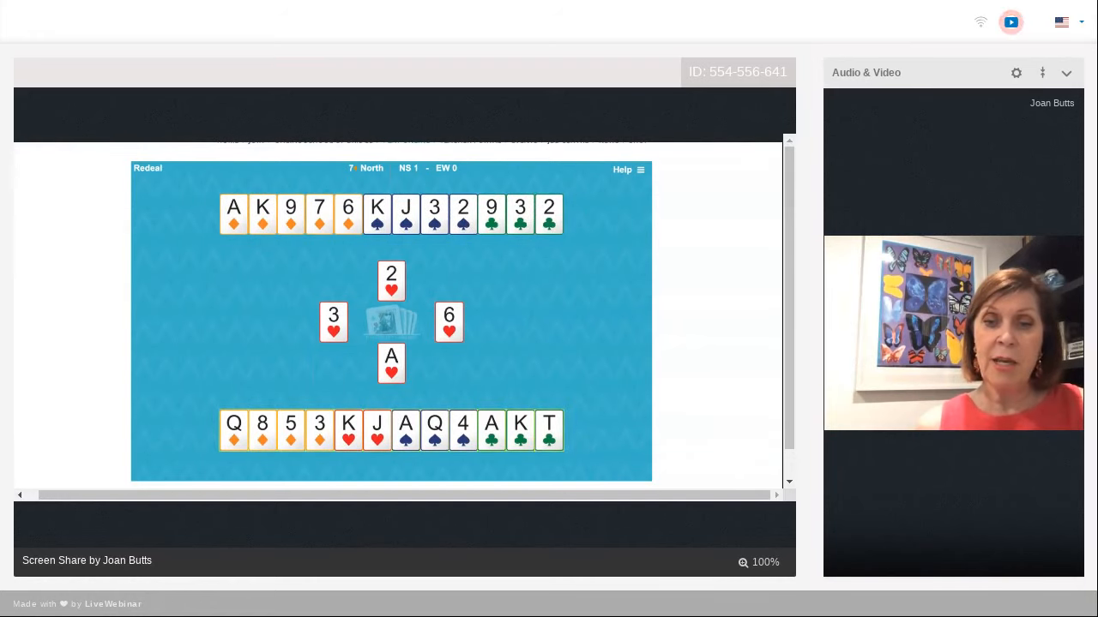
{"action": "left_click", "coordinate": [404, 432]}
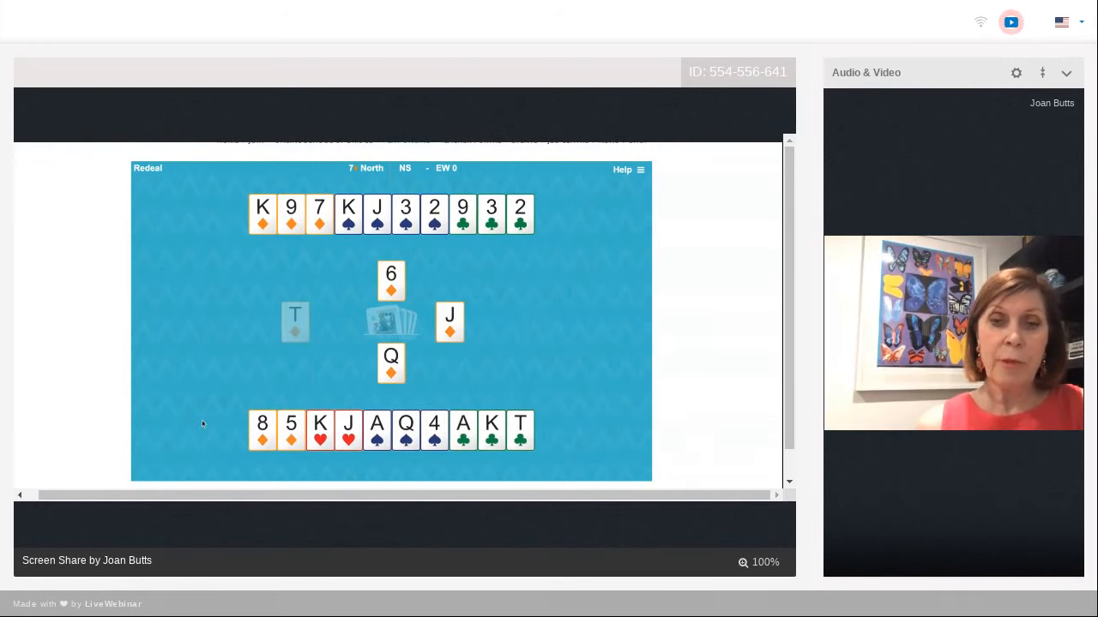
{"action": "left_click", "coordinate": [295, 322]}
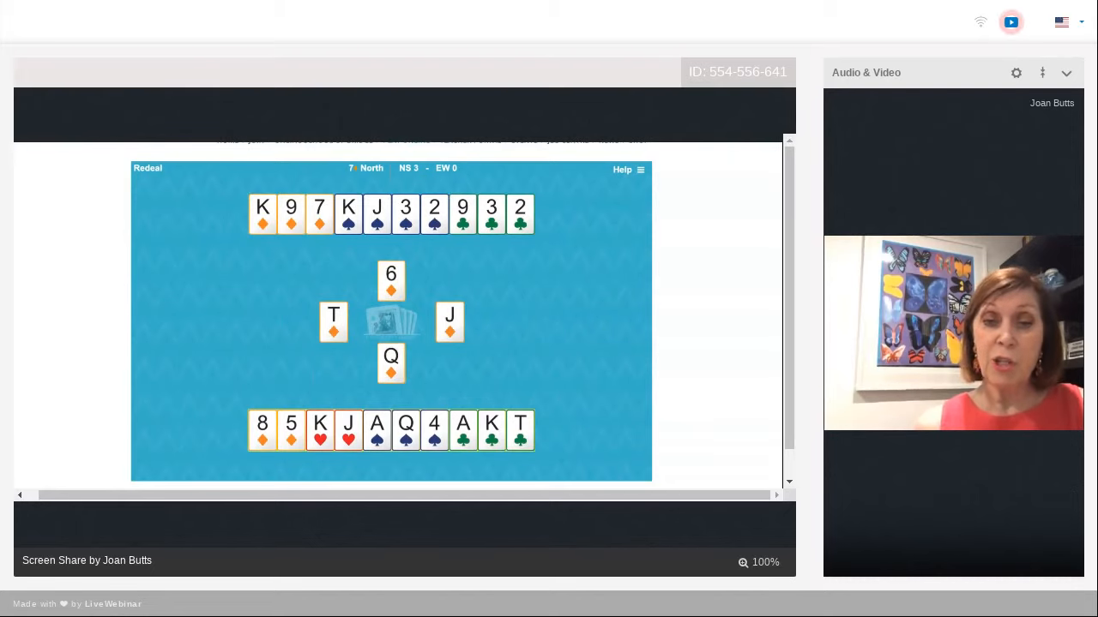
Draw the last trump, cash dummy's spades discarding the ten of clubs, then take the ace of clubs.
{"action": "left_click", "coordinate": [377, 429]}
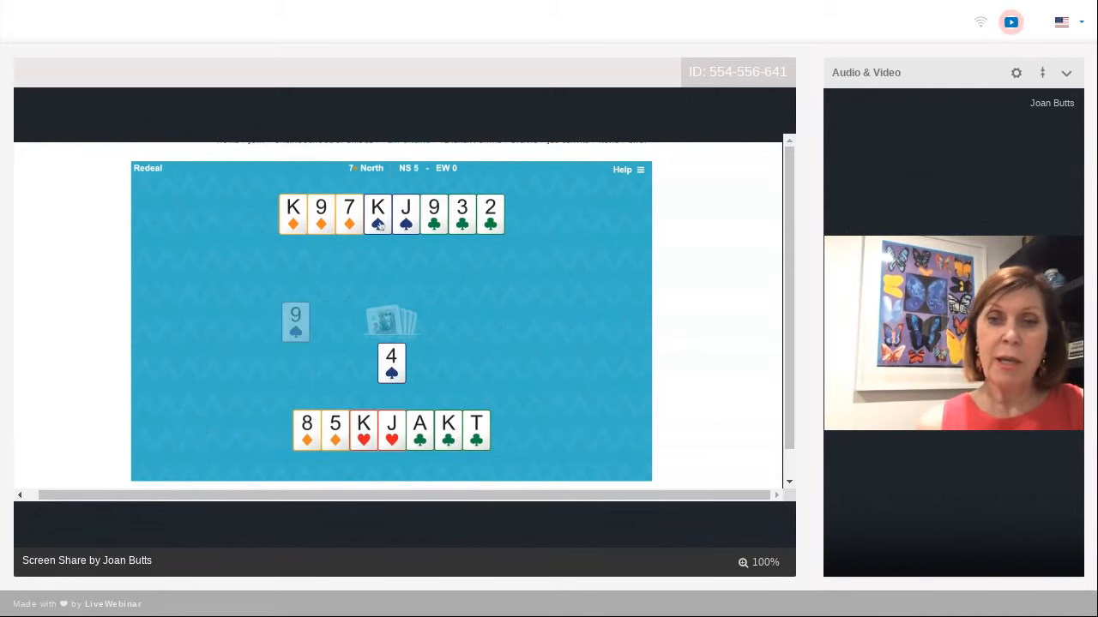
{"action": "left_click", "coordinate": [377, 212]}
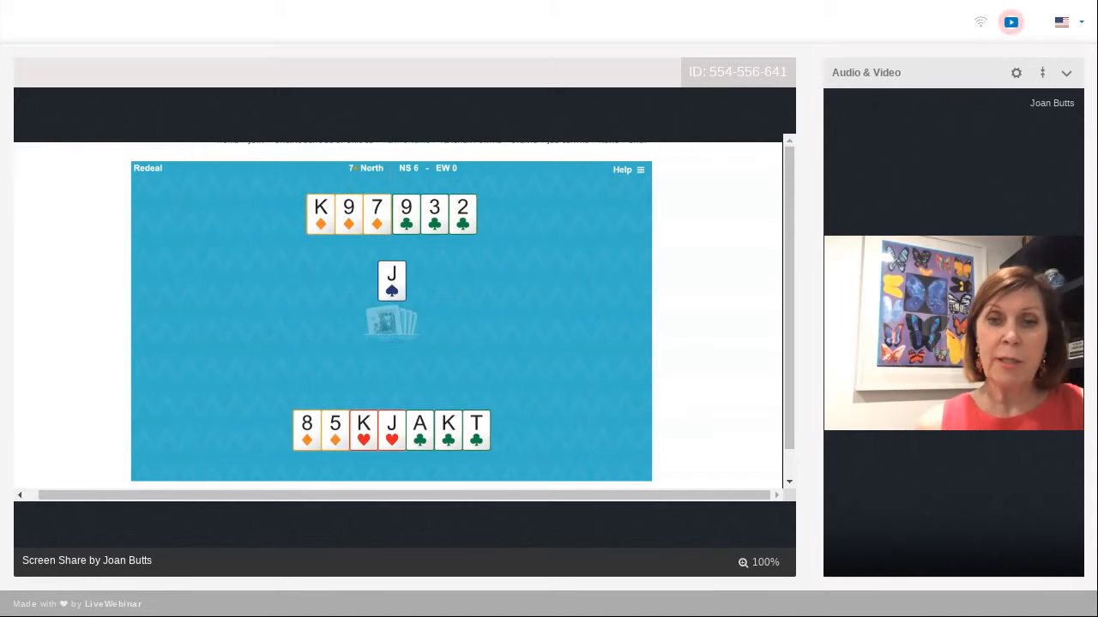
{"action": "left_click", "coordinate": [477, 429]}
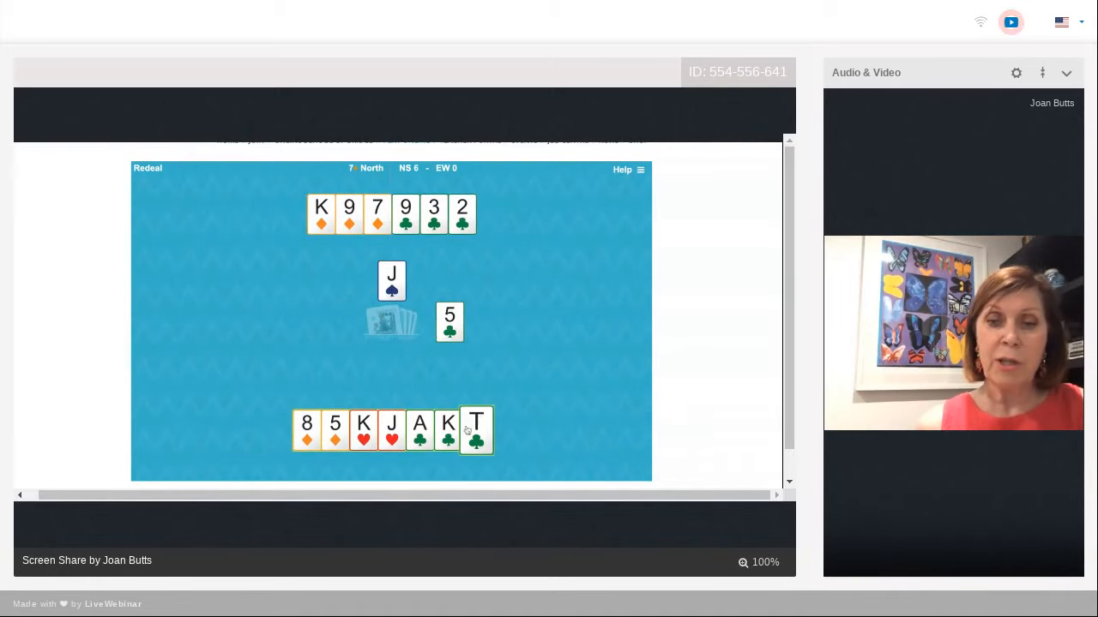
{"action": "left_click", "coordinate": [476, 429]}
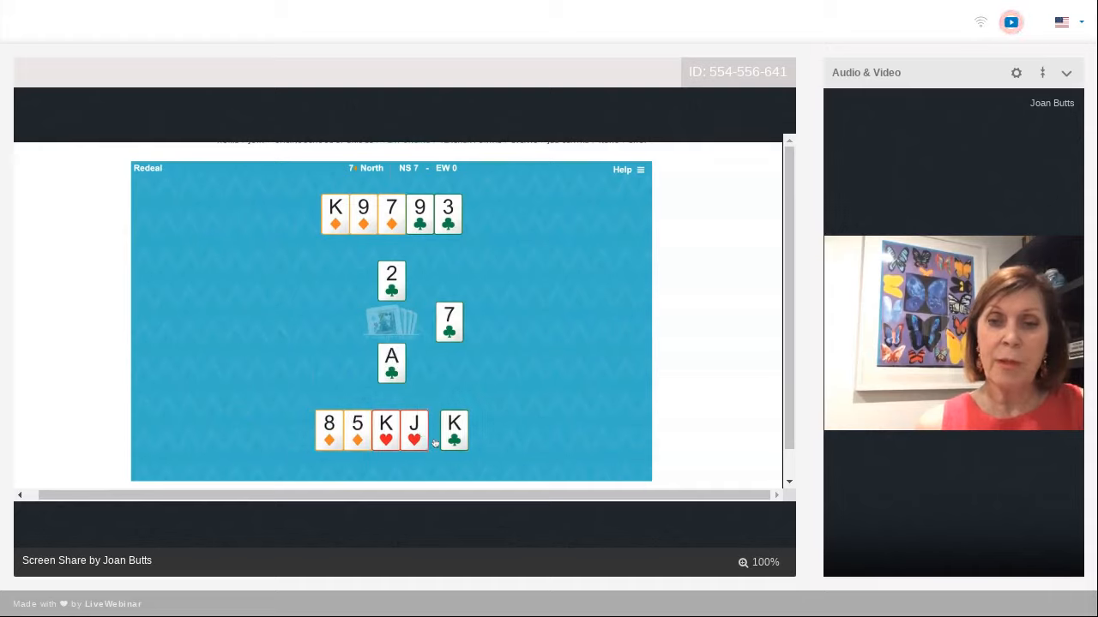
{"action": "left_click", "coordinate": [452, 428]}
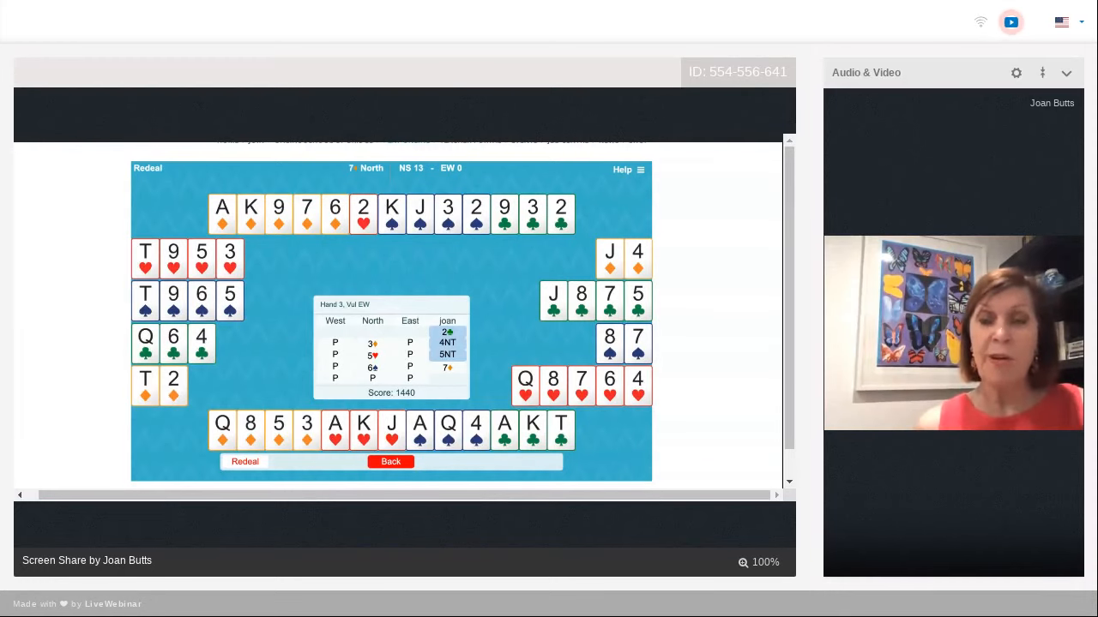
{"action": "mouse_move", "coordinate": [703, 470]}
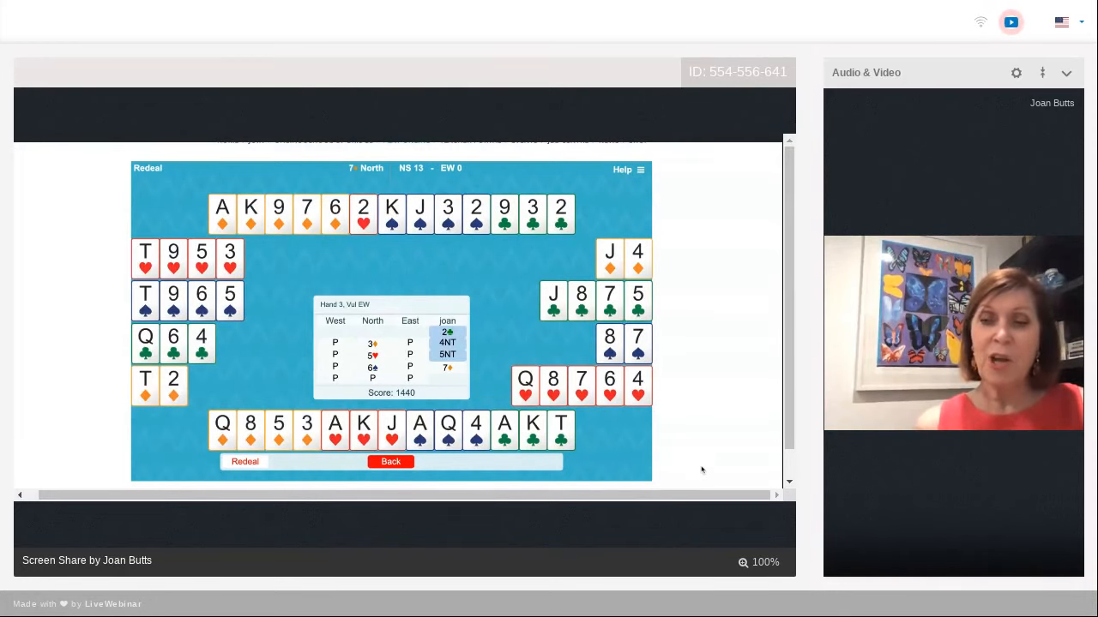